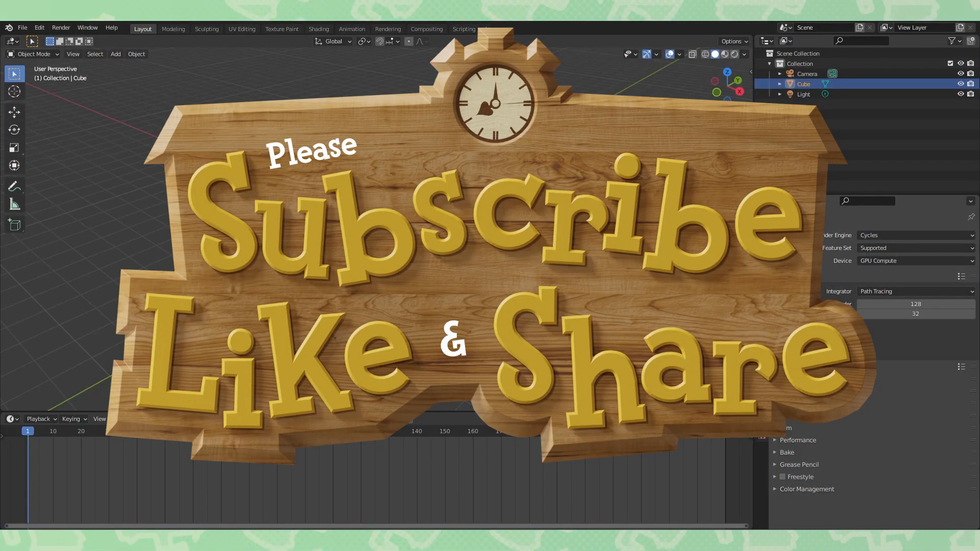
Swap the default cube for an eight-vertex mesh circle and enter Edit Mode.
{"action": "key", "text": "Tab"}
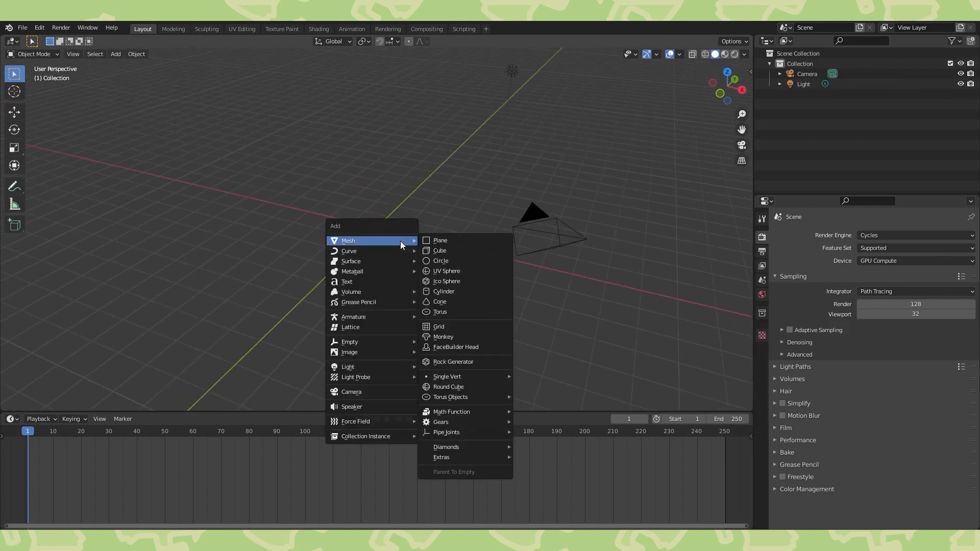
{"action": "left_click", "coordinate": [440, 261]}
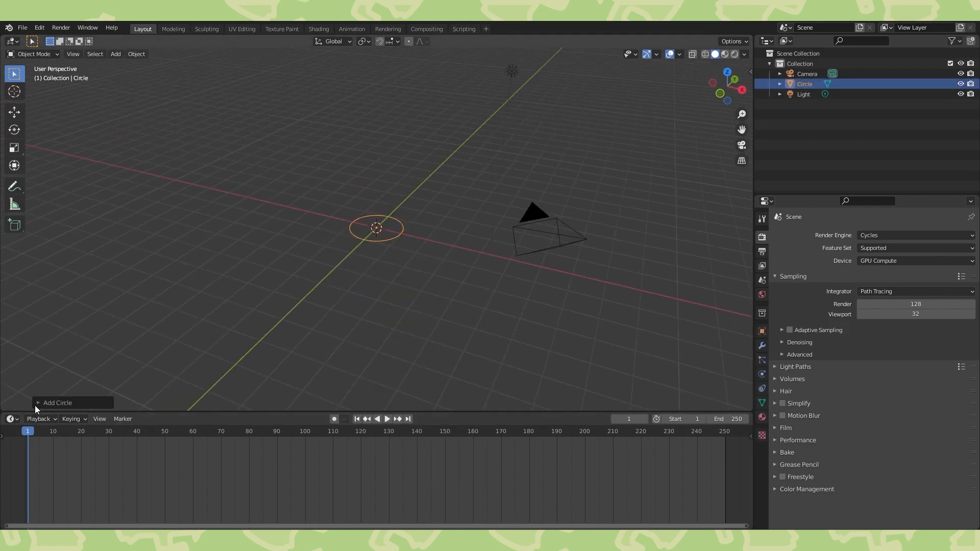
{"action": "left_click", "coordinate": [58, 403]}
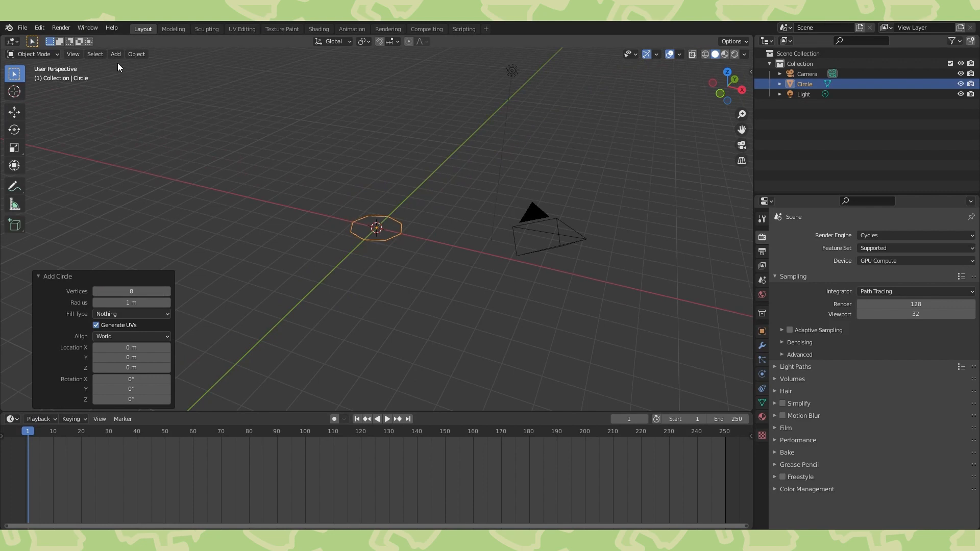
{"action": "key", "text": "Tab"}
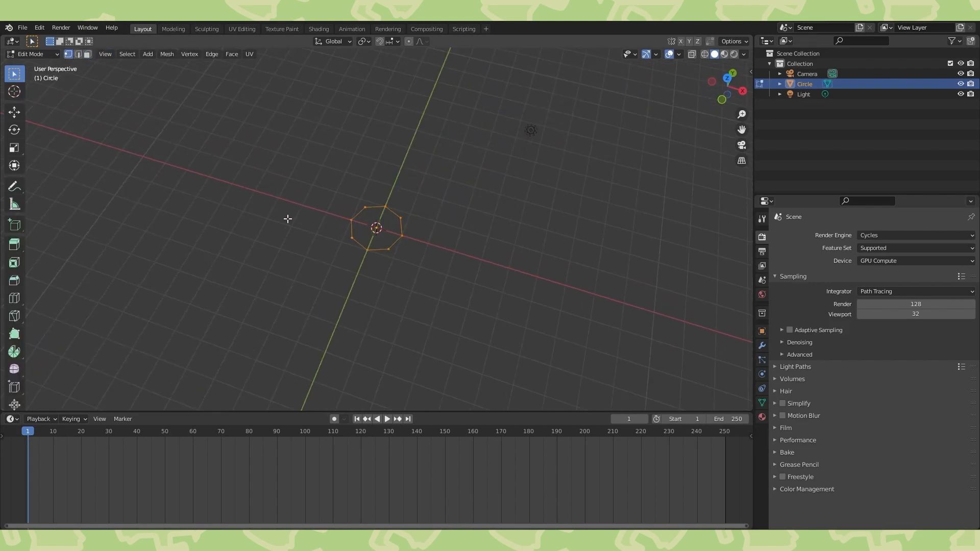
Add a Subdivision Surface modifier to the circle and extrude its rim upward.
{"action": "left_click", "coordinate": [792, 235]}
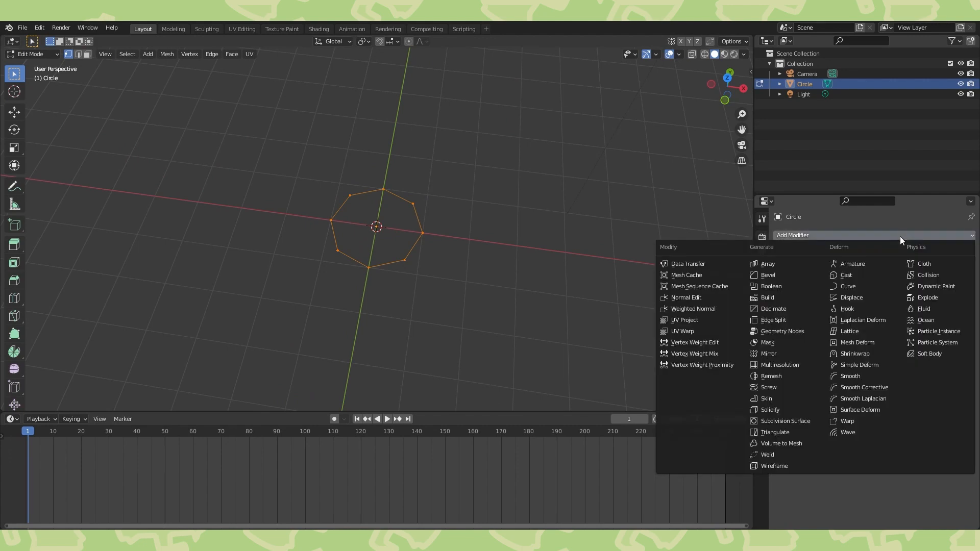
{"action": "left_click", "coordinate": [785, 421]}
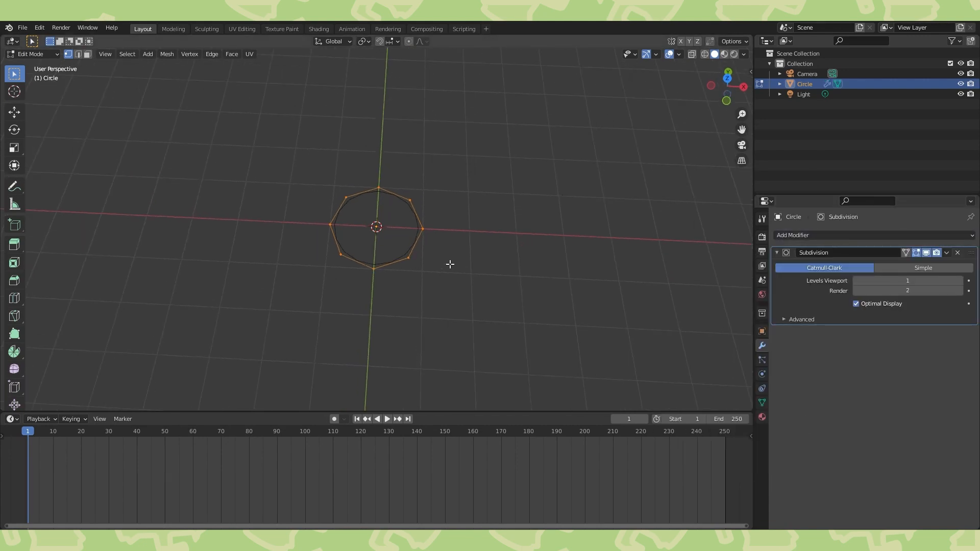
{"action": "key", "text": "KP_1"}
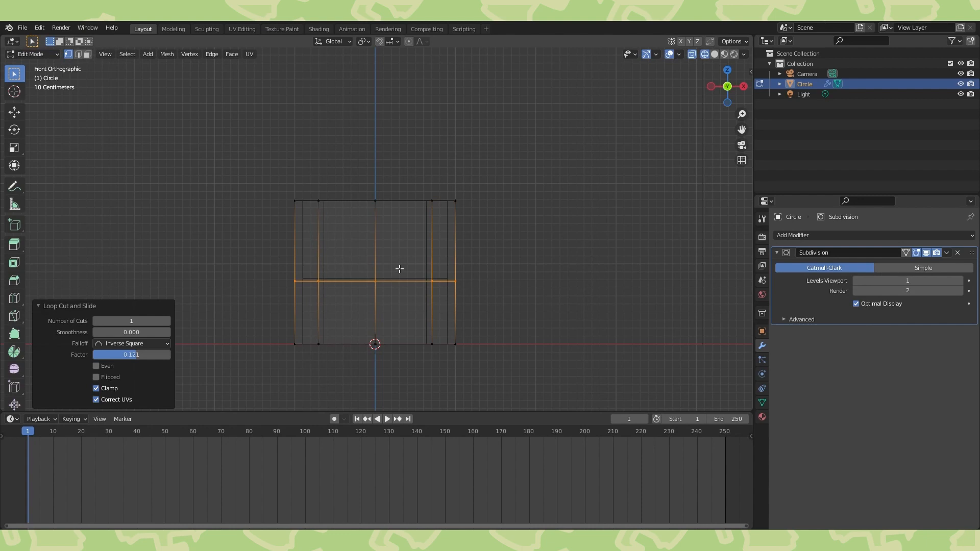
{"action": "mouse_move", "coordinate": [491, 293]}
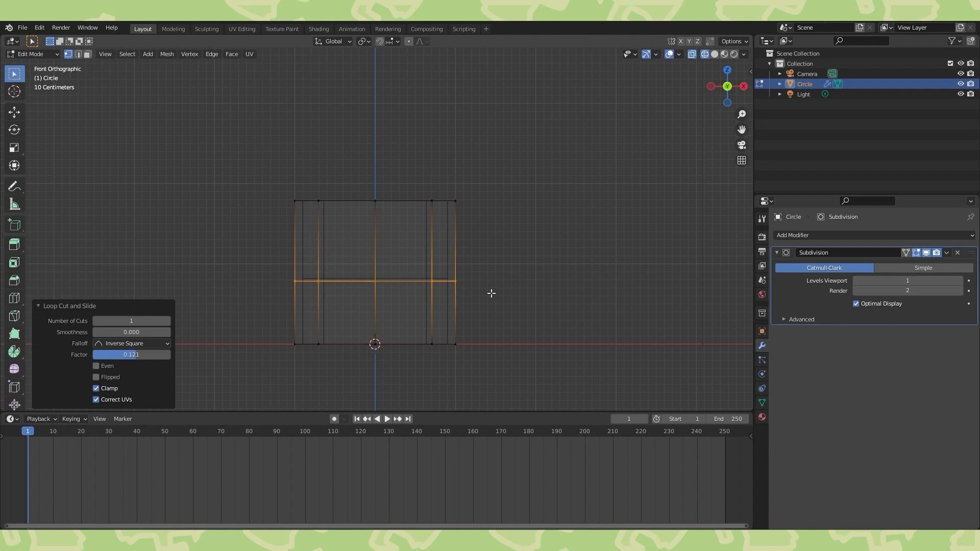
{"action": "mouse_move", "coordinate": [484, 281]}
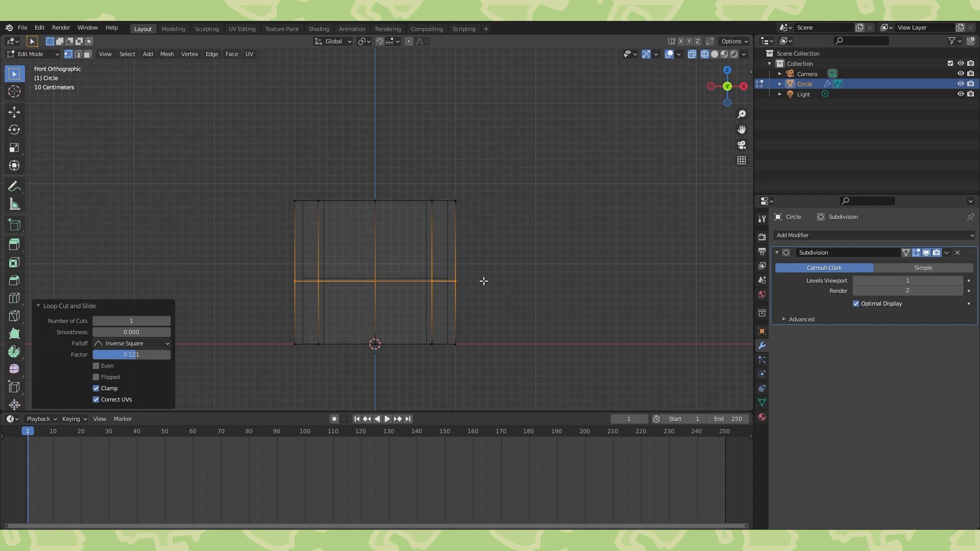
Widen the middle ring, pull the top ring into a tiny point, and shade smooth.
{"action": "left_click_drag", "start_coordinate": [375, 280], "coordinate": [560, 265]}
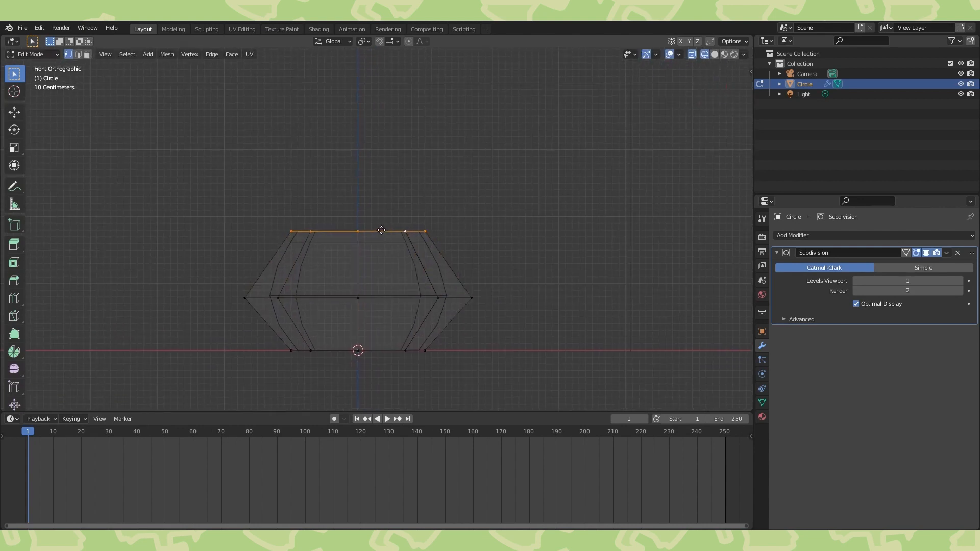
{"action": "left_click_drag", "start_coordinate": [381, 231], "coordinate": [406, 182]}
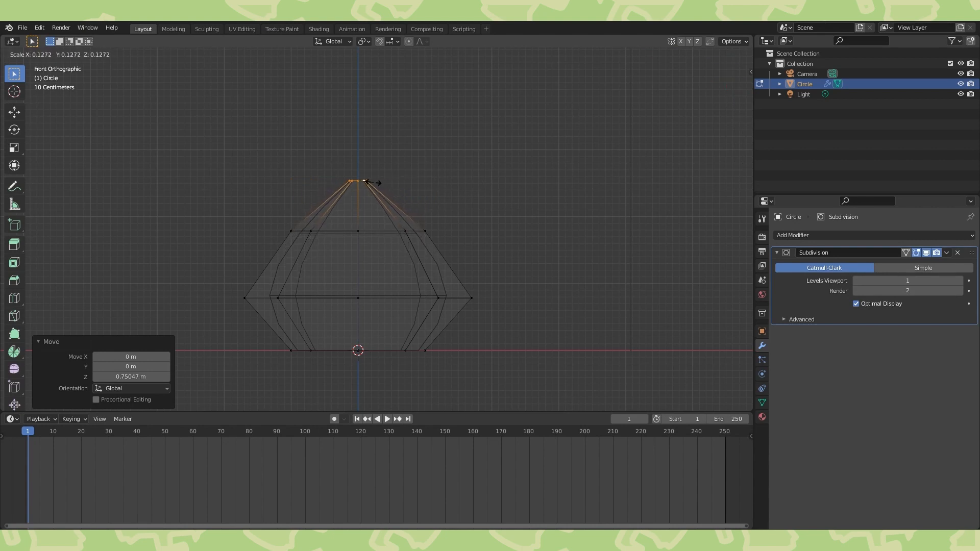
{"action": "key", "text": "Tab"}
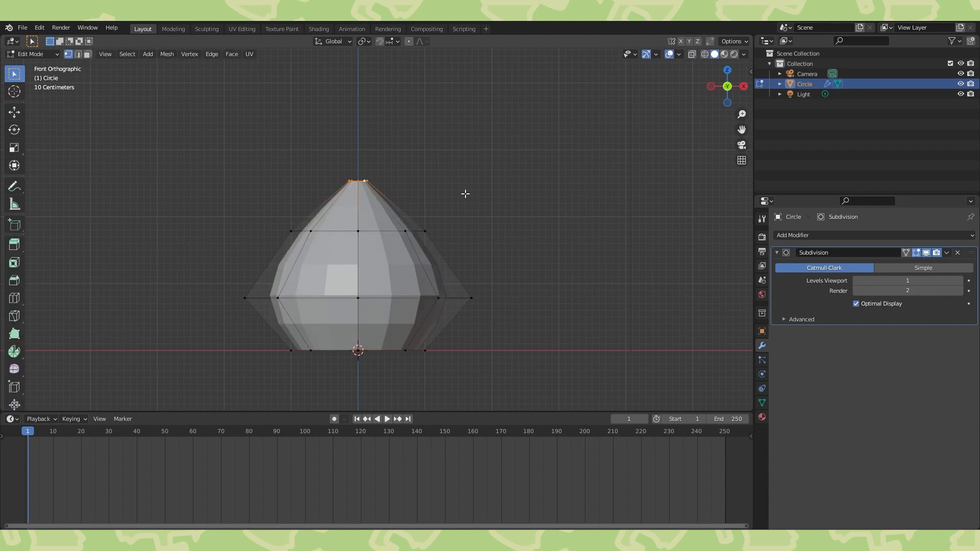
{"action": "left_click", "coordinate": [231, 54]}
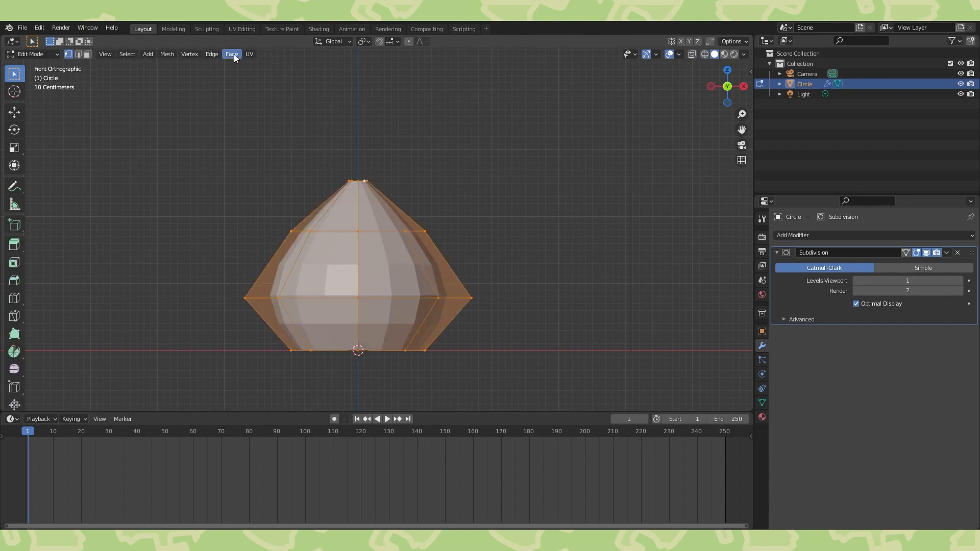
{"action": "key", "text": "Tab"}
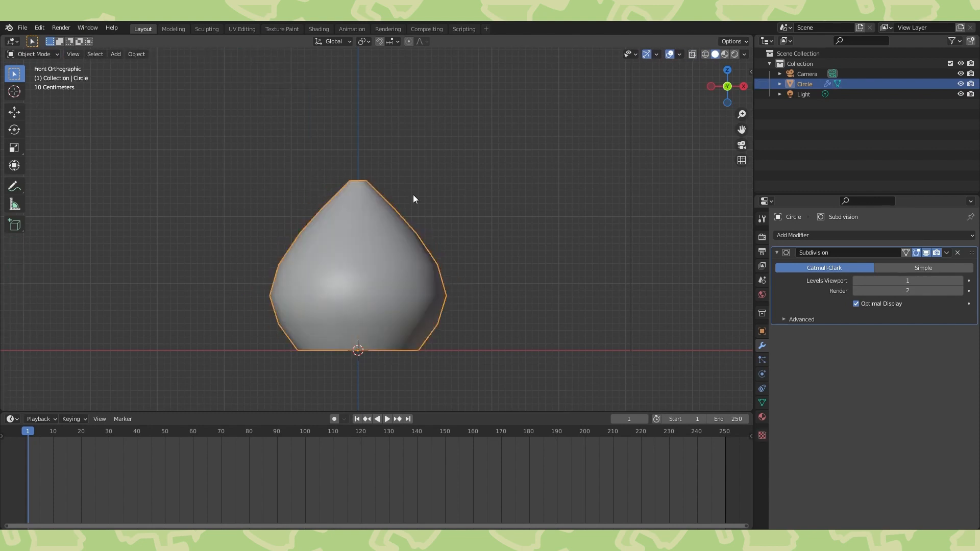
Extrude a new tip from the top and tilt it to curl sideways.
{"action": "key", "text": "Tab"}
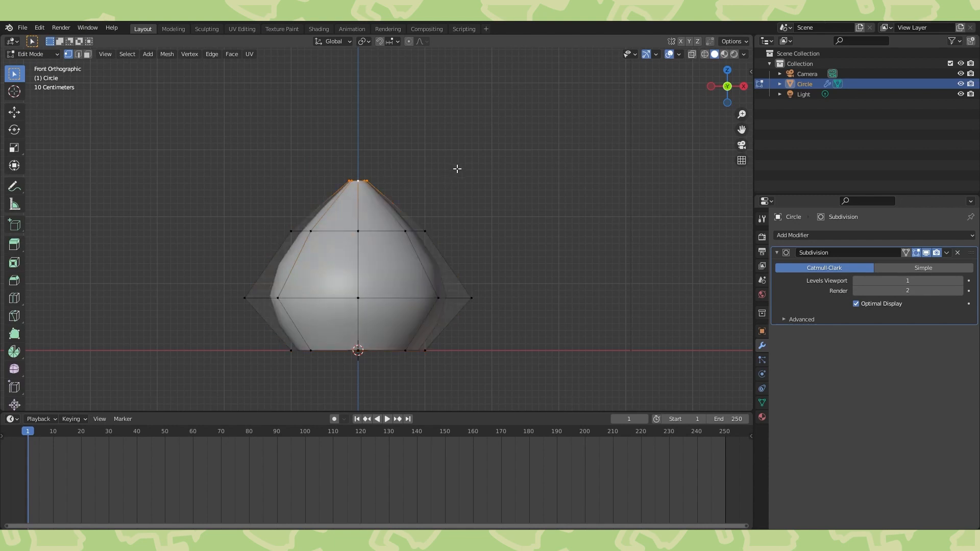
{"action": "left_click_drag", "start_coordinate": [358, 183], "coordinate": [484, 122]}
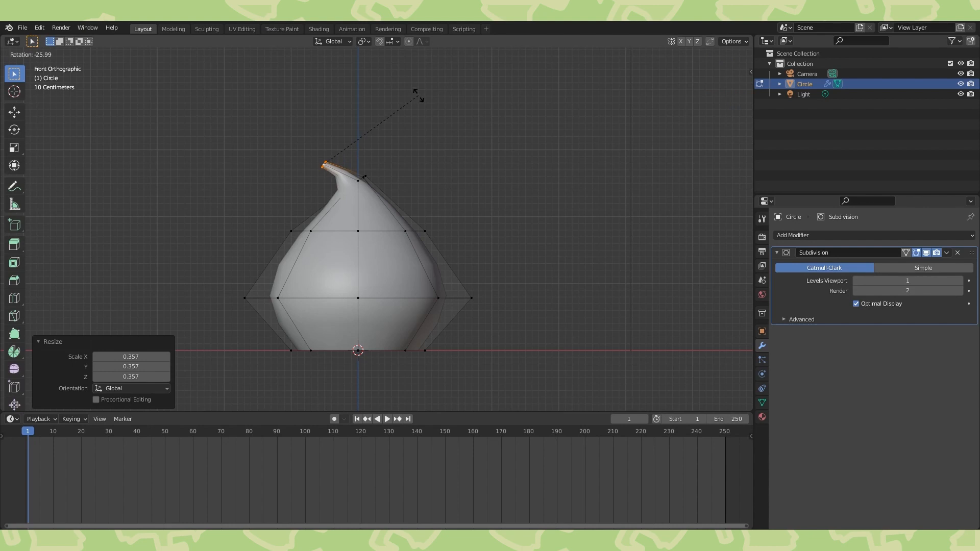
{"action": "key", "text": "Tab"}
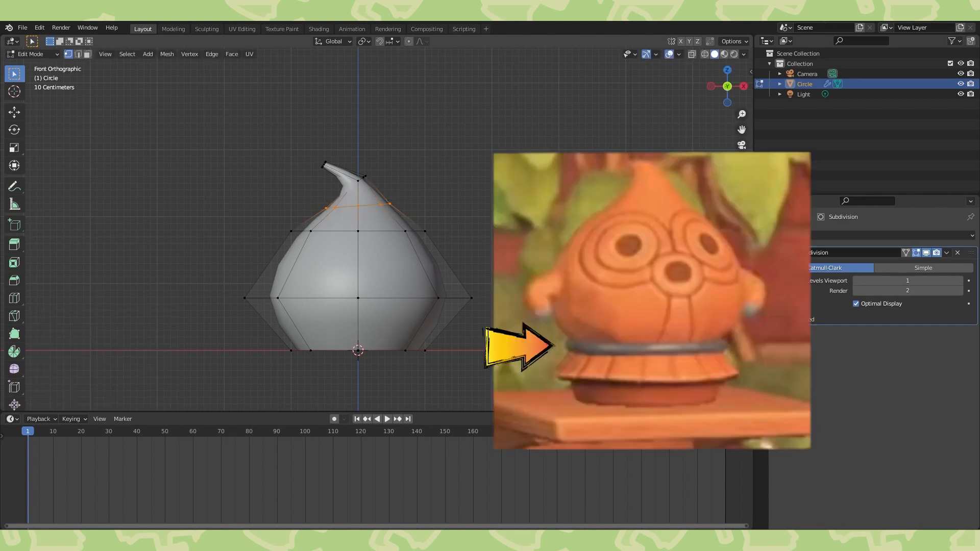
Add an Edge Split modifier with Edge Angle off, then bevel the bottom edges.
{"action": "key", "text": "Tab"}
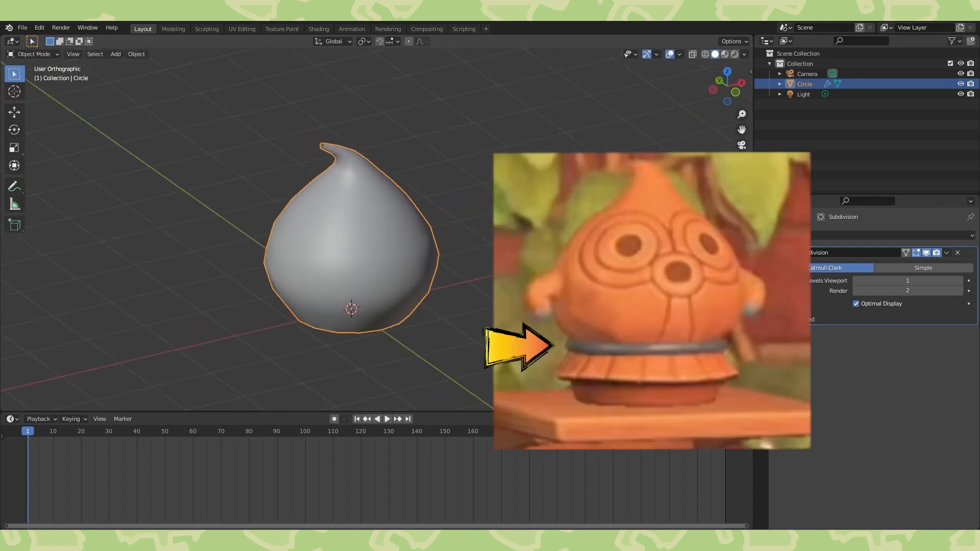
{"action": "left_click", "coordinate": [793, 235]}
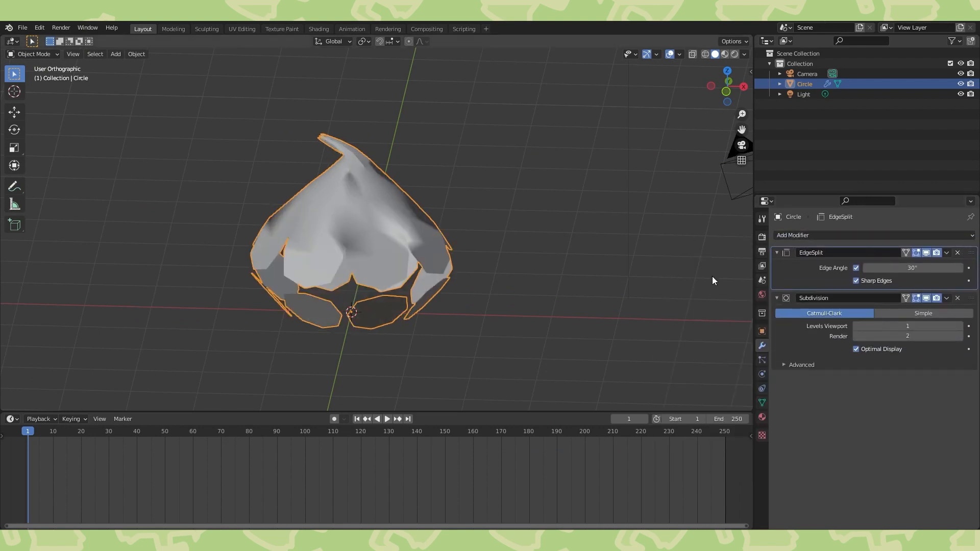
{"action": "left_click", "coordinate": [856, 267]}
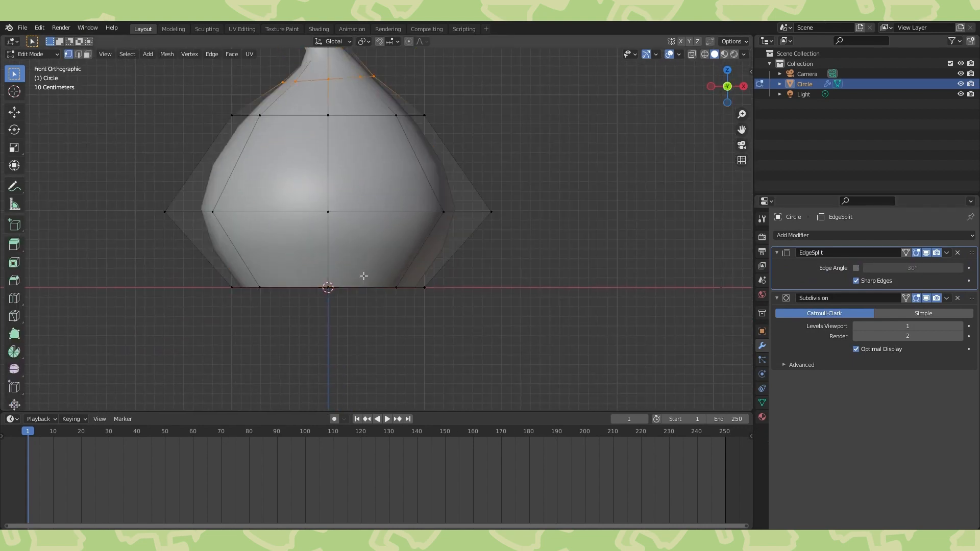
{"action": "left_click", "coordinate": [212, 53]}
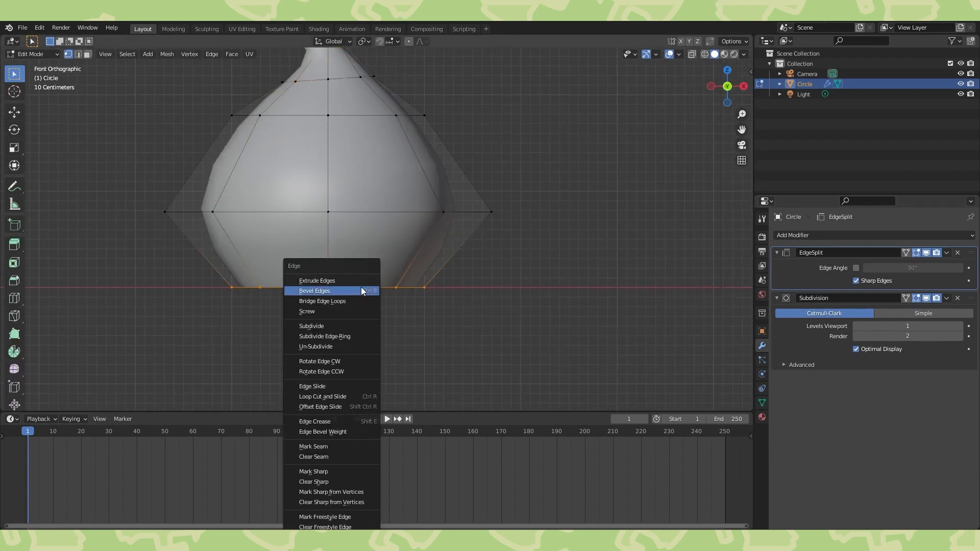
{"action": "left_click", "coordinate": [313, 471]}
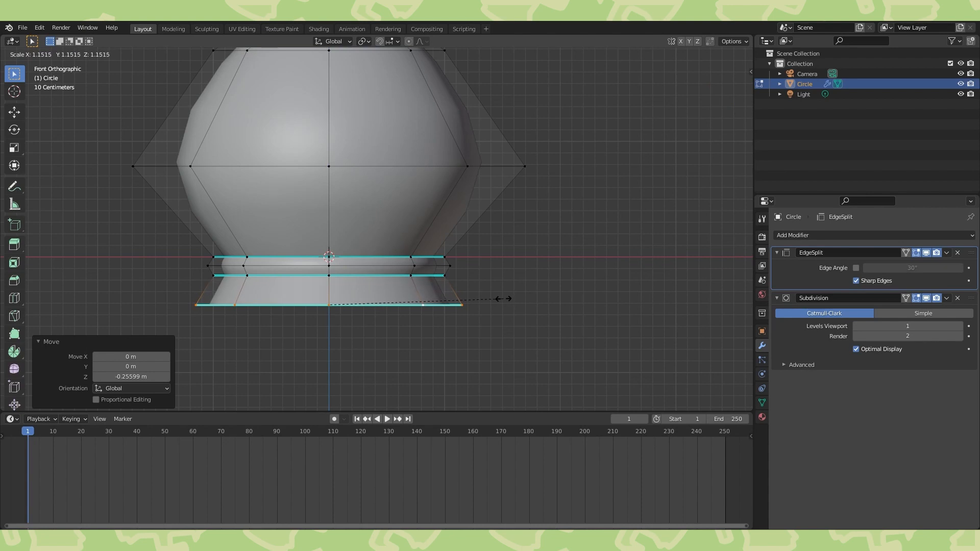
Mark the collar edge rings sharp and extrude and shrink a new base ring.
{"action": "key", "text": "Tab"}
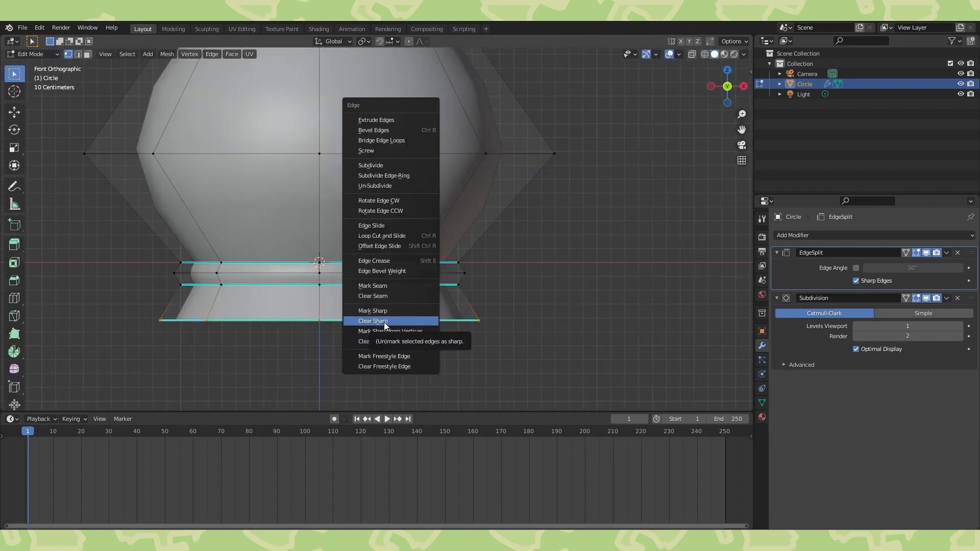
{"action": "left_click", "coordinate": [373, 311]}
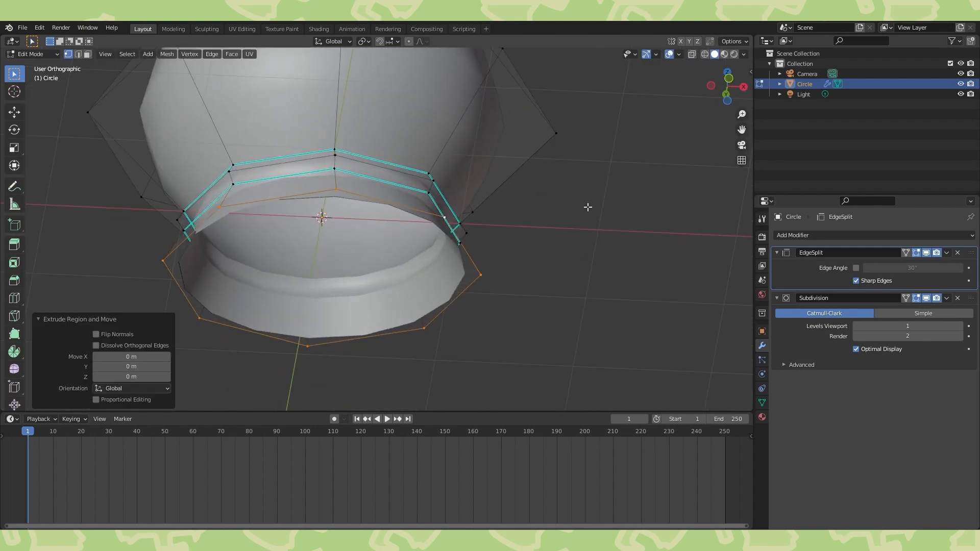
{"action": "key", "text": "s"}
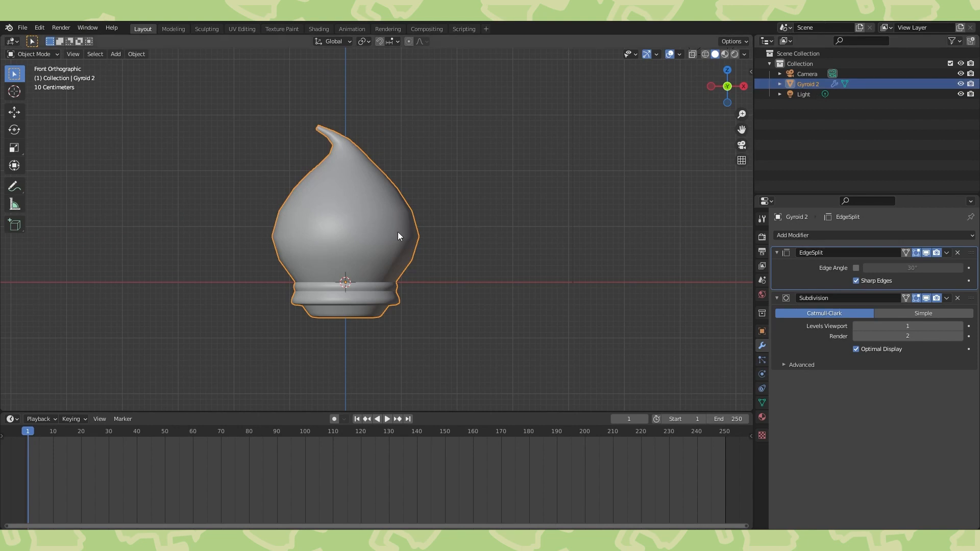
Duplicate Gyroid 2 into Gyroid 2.001 with modifiers applied, hiding the original.
{"action": "key", "text": "shift+d"}
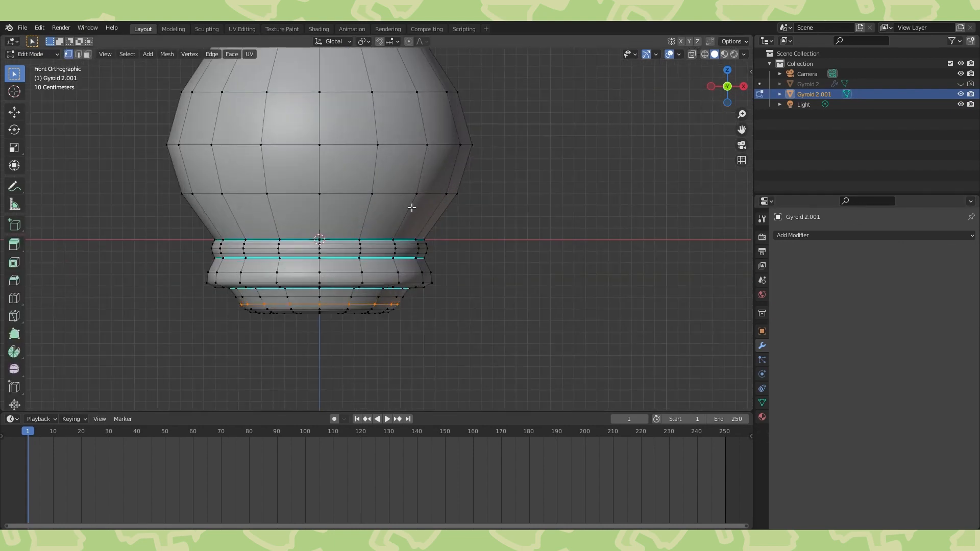
{"action": "key", "text": "Tab"}
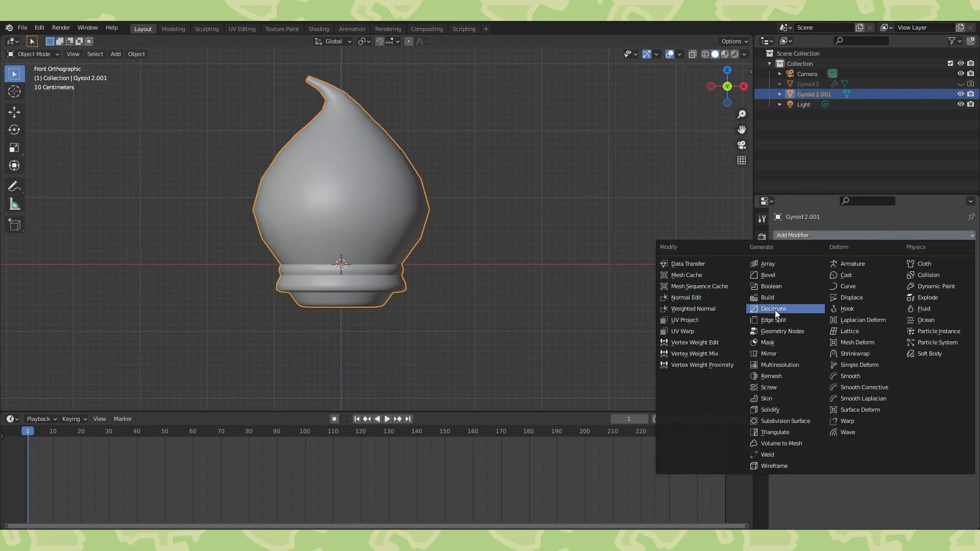
Add and apply a Decimate modifier on the copy, then inspect the mesh.
{"action": "left_click", "coordinate": [773, 309]}
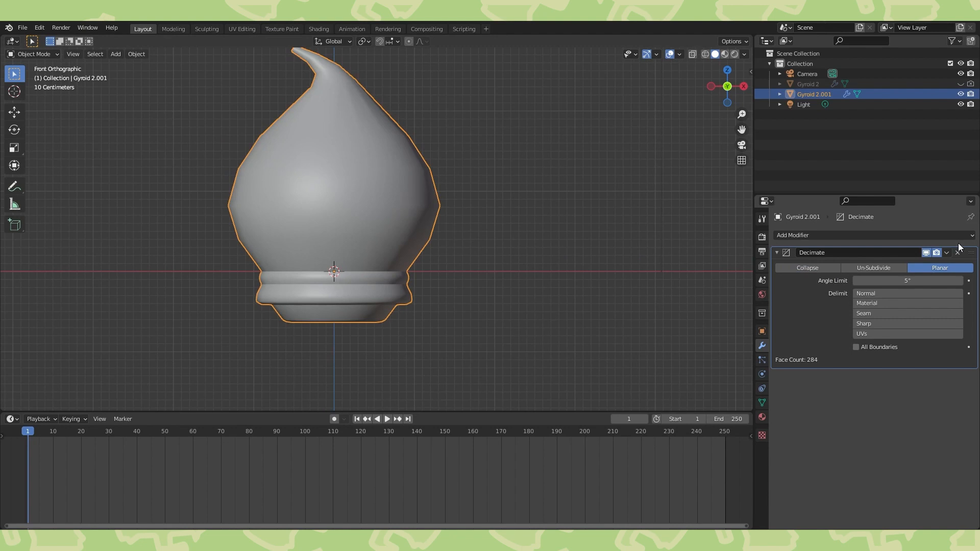
{"action": "key", "text": "Tab"}
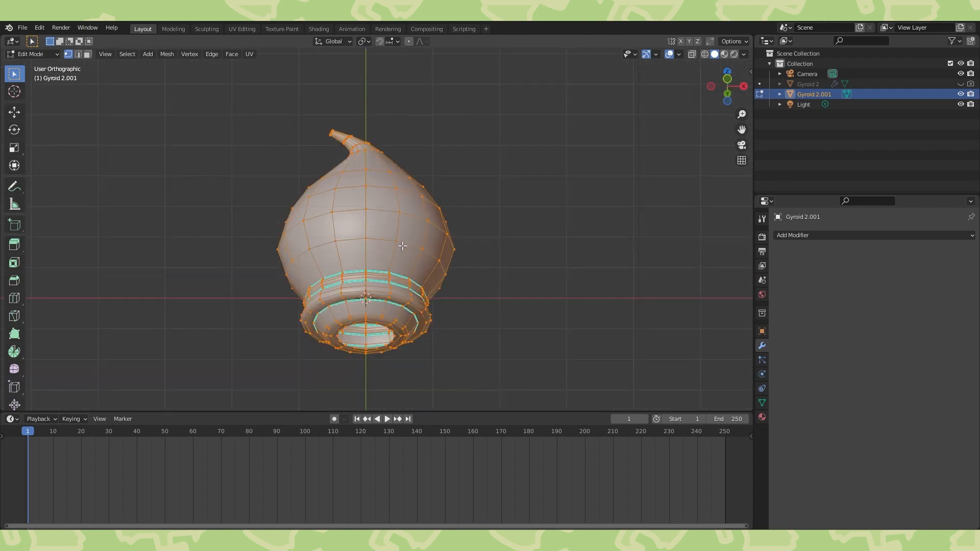
{"action": "key", "text": "Tab"}
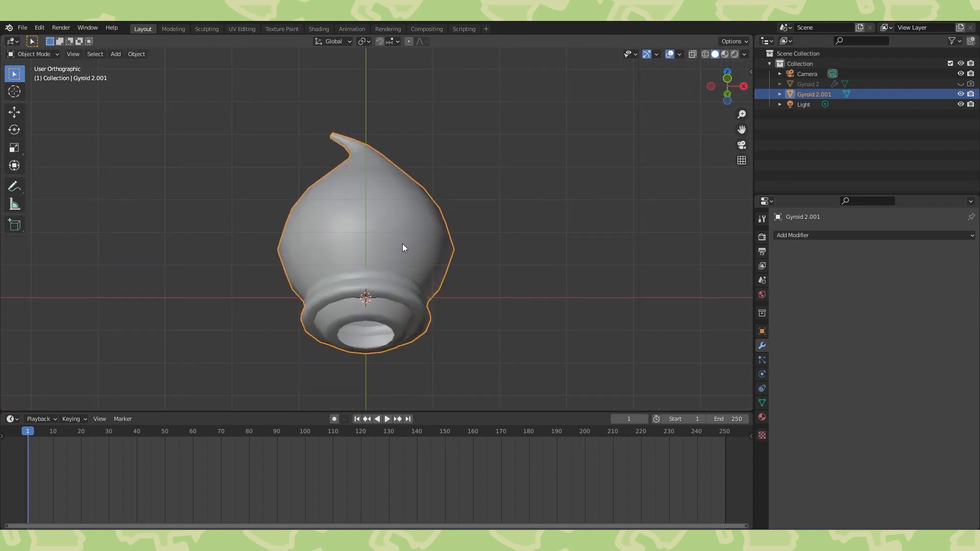
{"action": "key", "text": "Tab"}
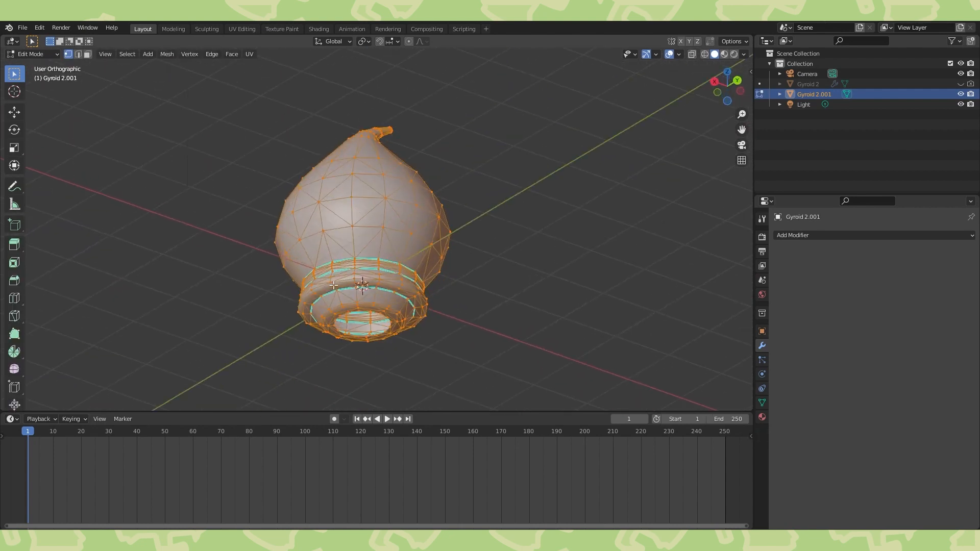
{"action": "key", "text": "Tab"}
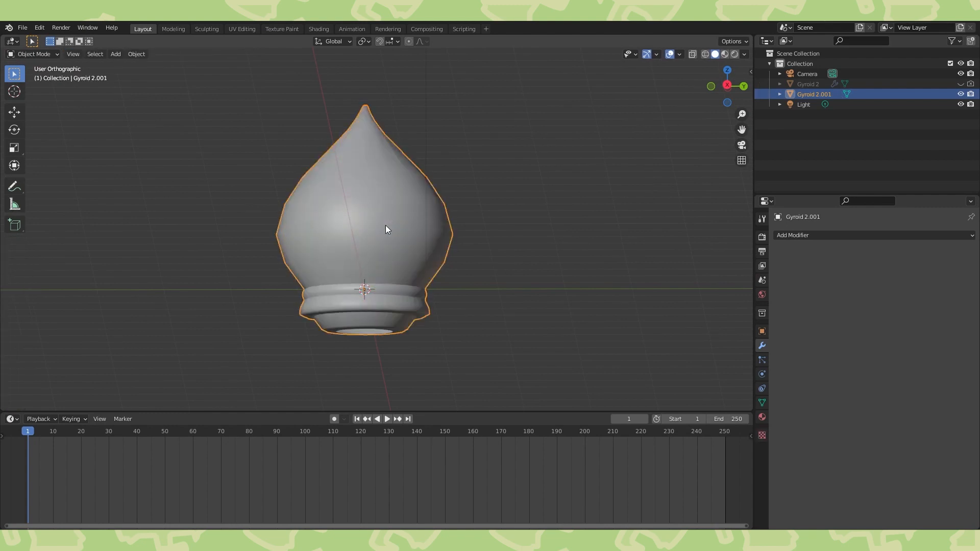
Add an edge loop near the top and merge the tip and bottom rings at center.
{"action": "key", "text": "Tab"}
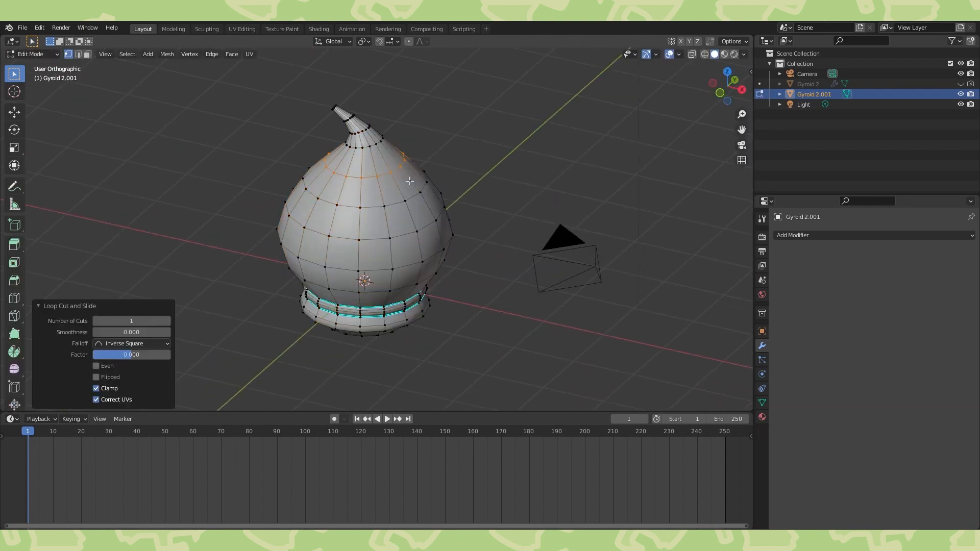
{"action": "key", "text": "Tab"}
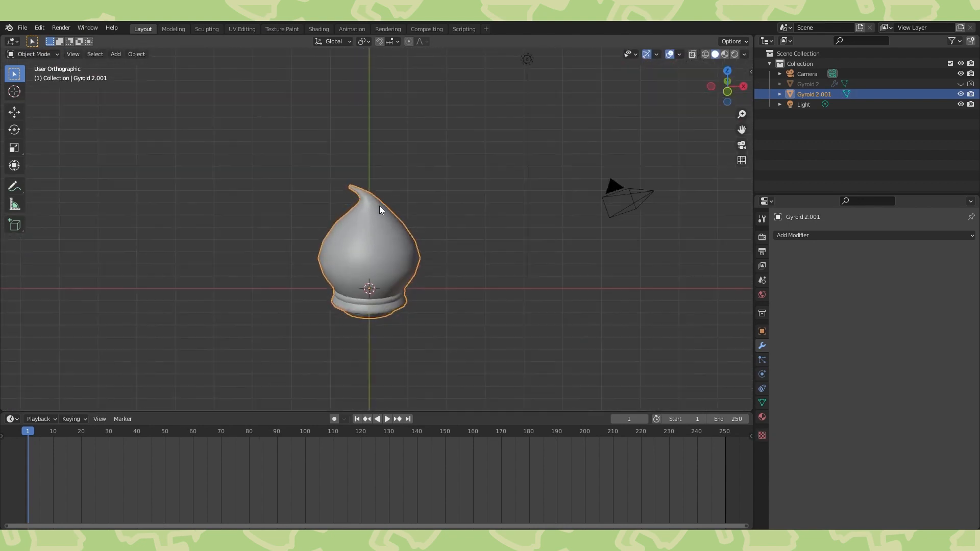
{"action": "key", "text": "Tab"}
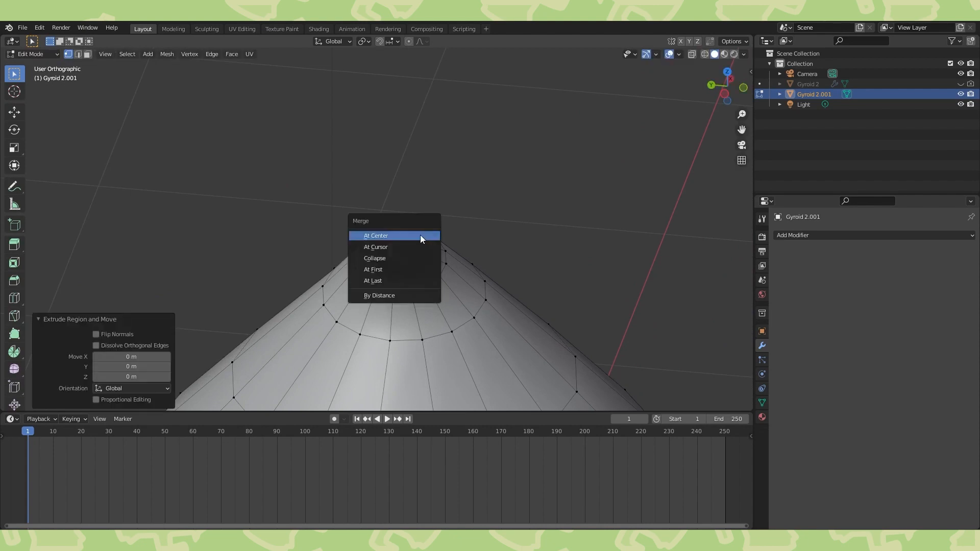
{"action": "left_click", "coordinate": [376, 236]}
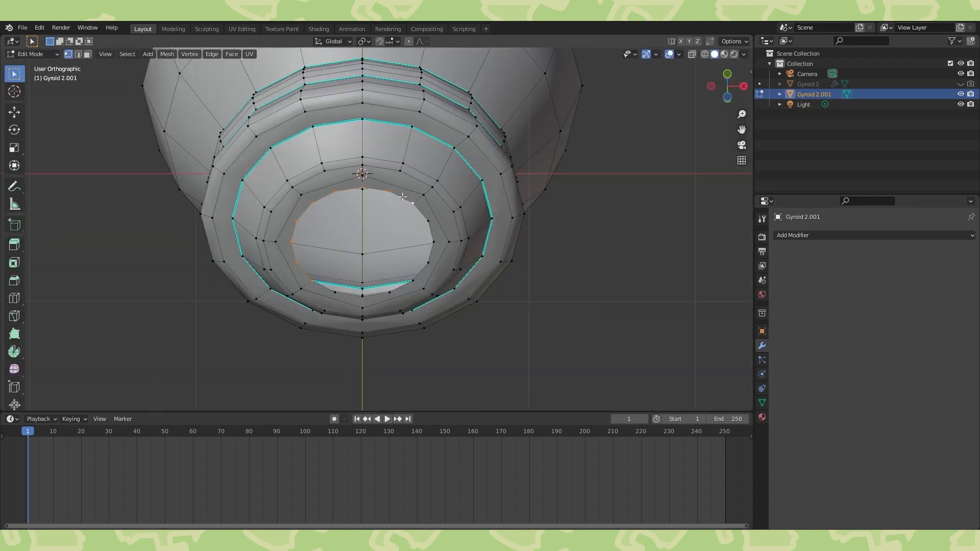
{"action": "key", "text": "m"}
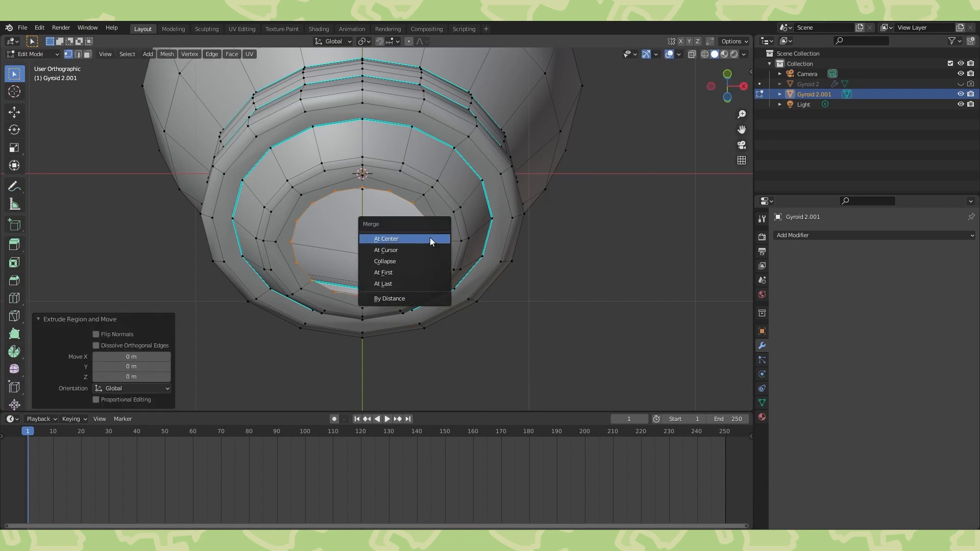
{"action": "left_click", "coordinate": [386, 238]}
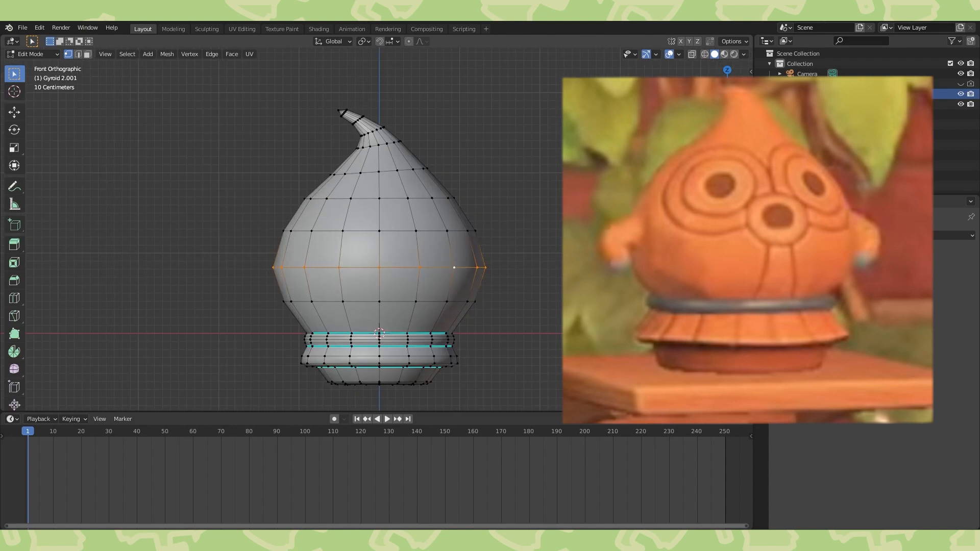
Select the lower base faces and rescale them from the front view.
{"action": "key", "text": "Tab"}
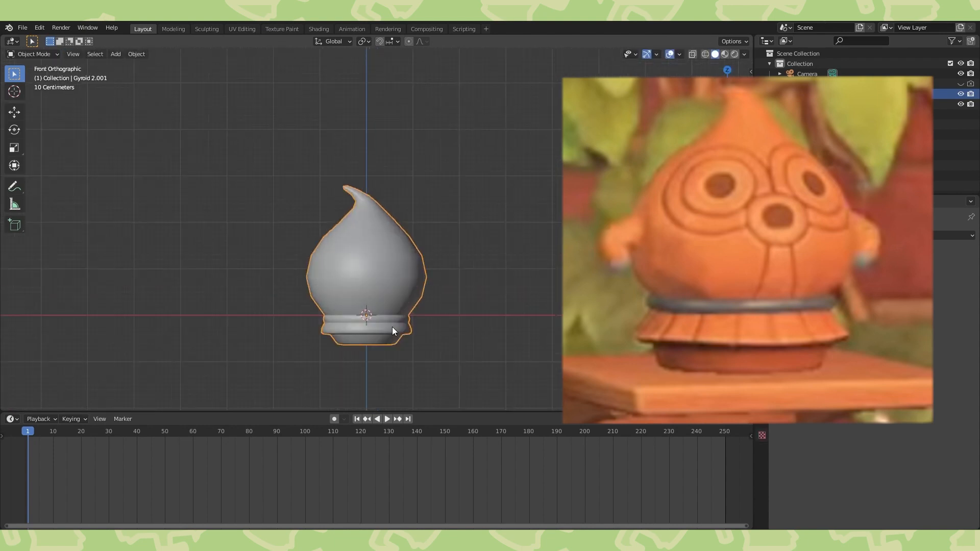
{"action": "key", "text": "Tab"}
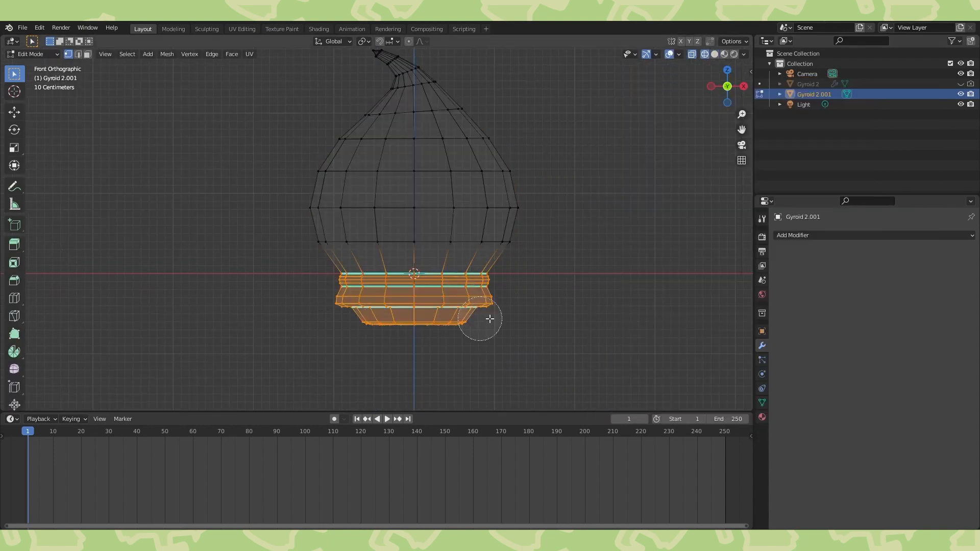
{"action": "left_click_drag", "start_coordinate": [491, 319], "coordinate": [607, 259]}
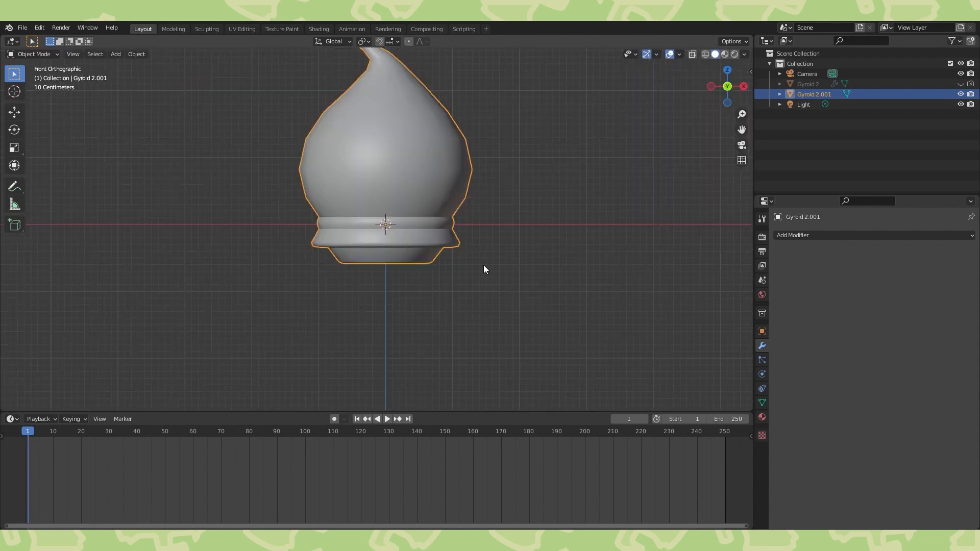
{"action": "key", "text": "Tab"}
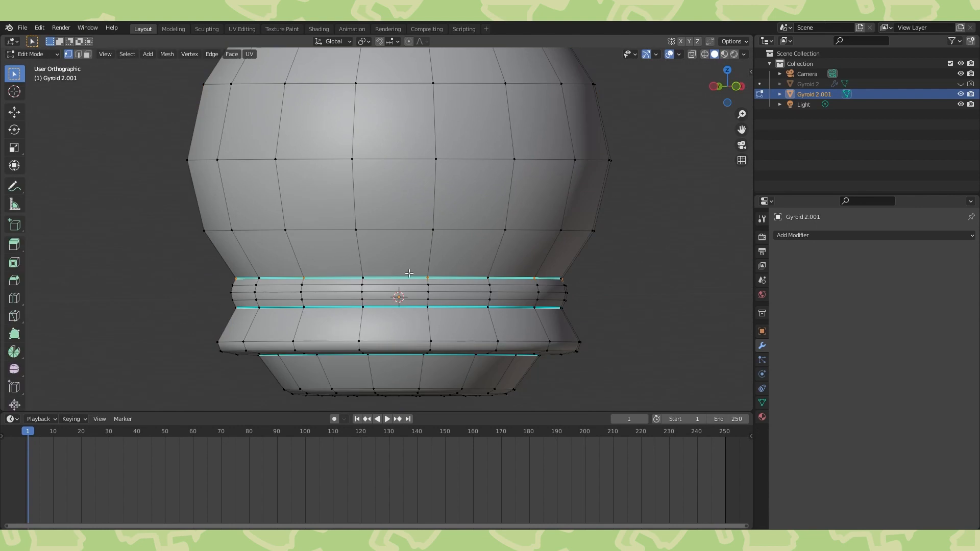
{"action": "key", "text": "KP_1"}
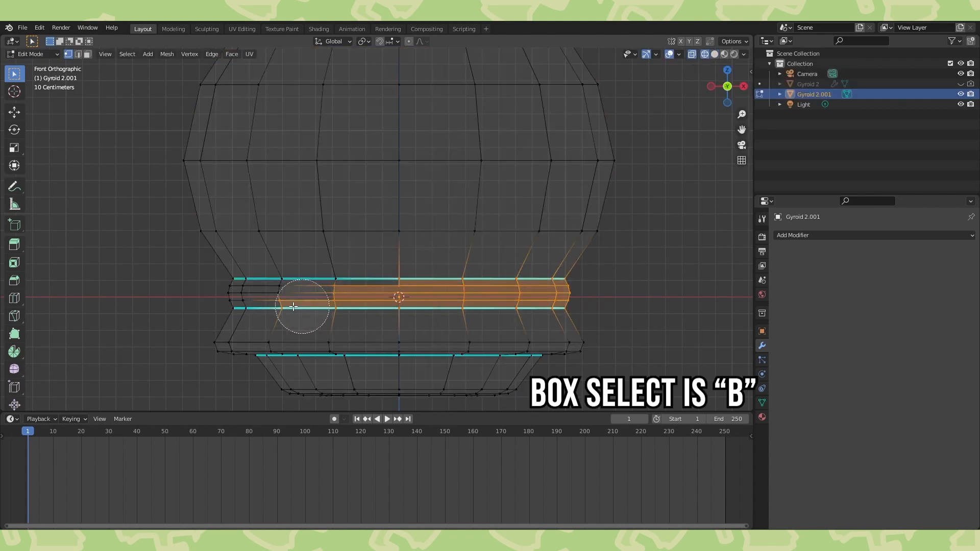
{"action": "key", "text": "s"}
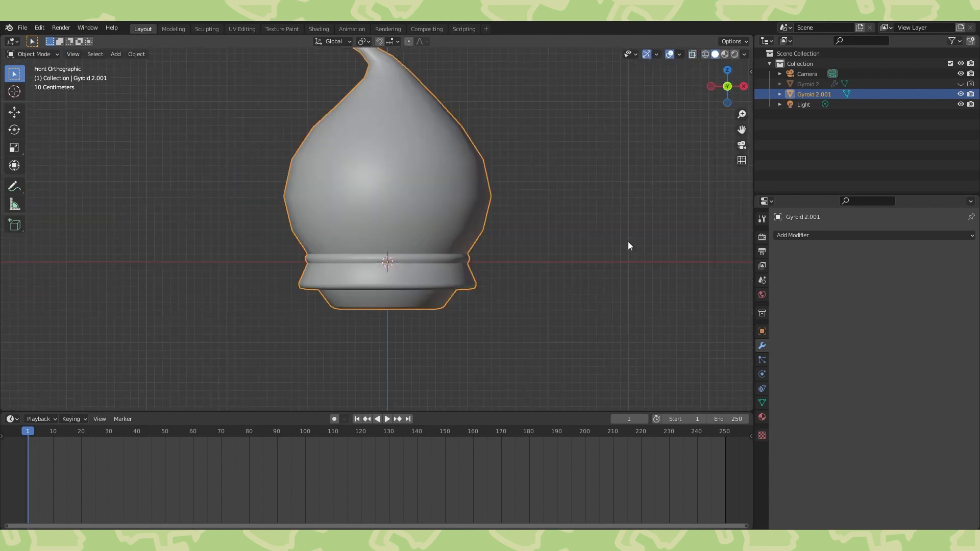
Grab the tip vertex and pull it out into a longer, thinner curl.
{"action": "key", "text": "Tab"}
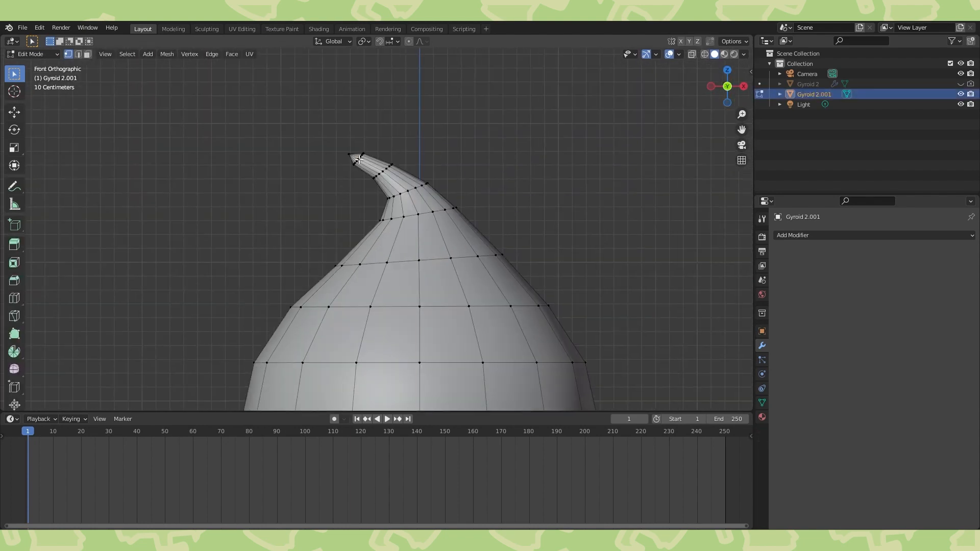
{"action": "left_click_drag", "start_coordinate": [359, 159], "coordinate": [380, 154]}
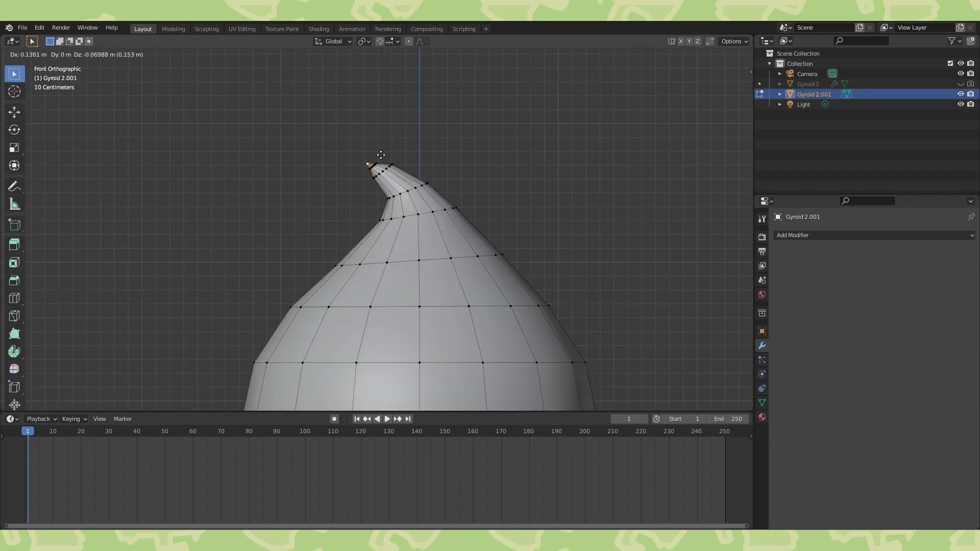
{"action": "left_click_drag", "start_coordinate": [382, 154], "coordinate": [466, 150]}
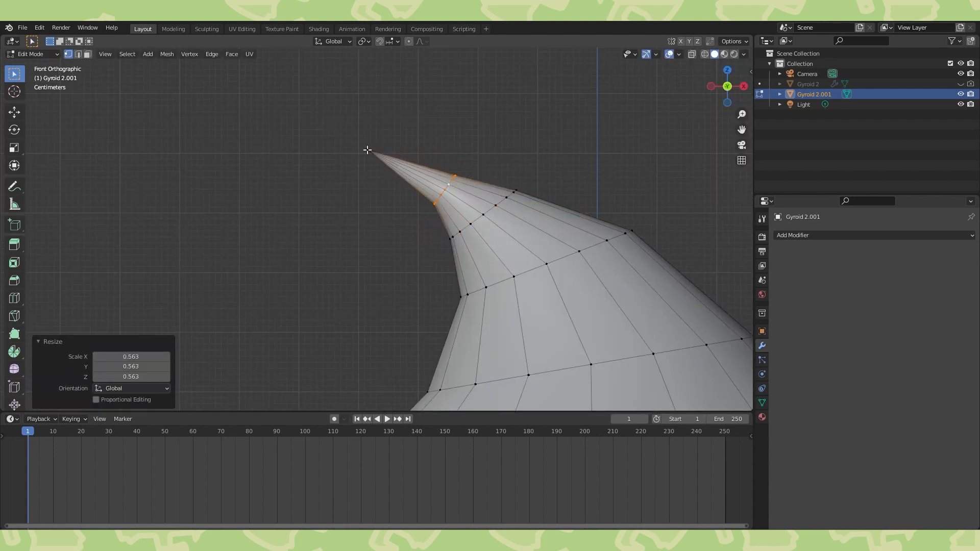
{"action": "key", "text": "Tab"}
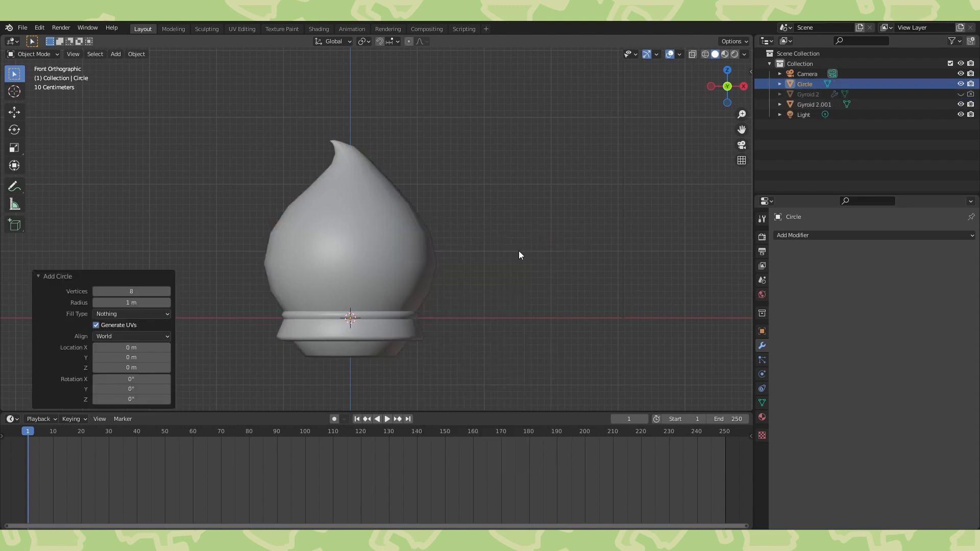
Build a side arm from a new circle with a Subdivision modifier, extra edge loop, and smooth shading.
{"action": "left_click_drag", "start_coordinate": [351, 256], "coordinate": [481, 258]}
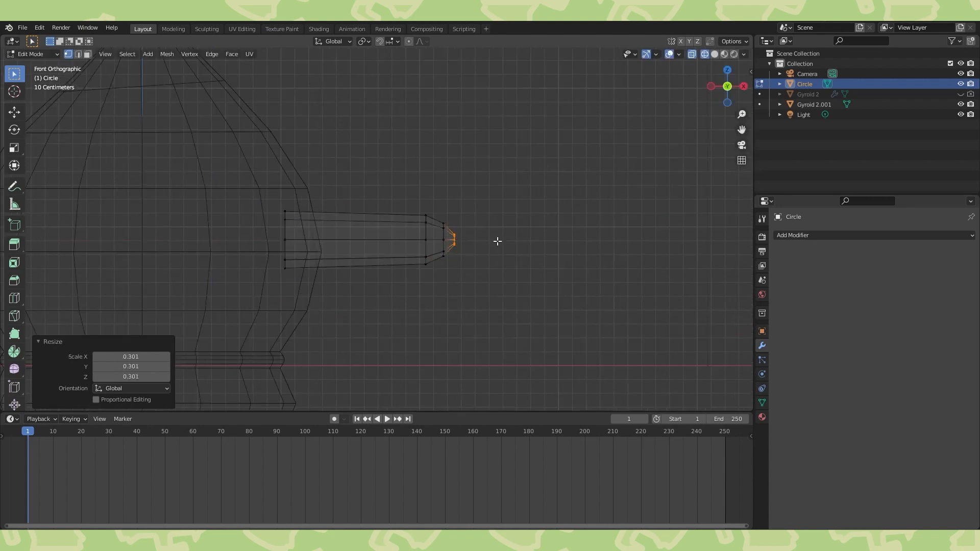
{"action": "left_click", "coordinate": [793, 235]}
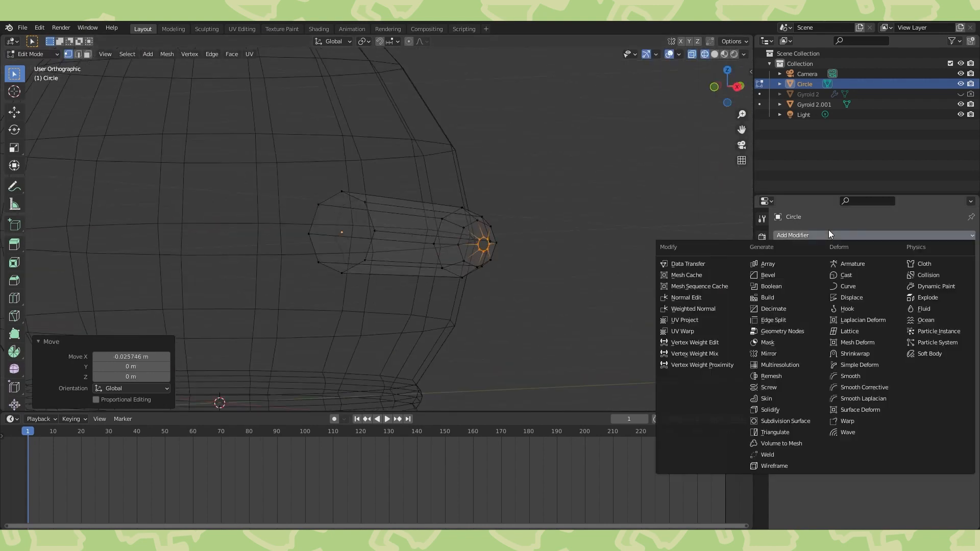
{"action": "left_click", "coordinate": [785, 420]}
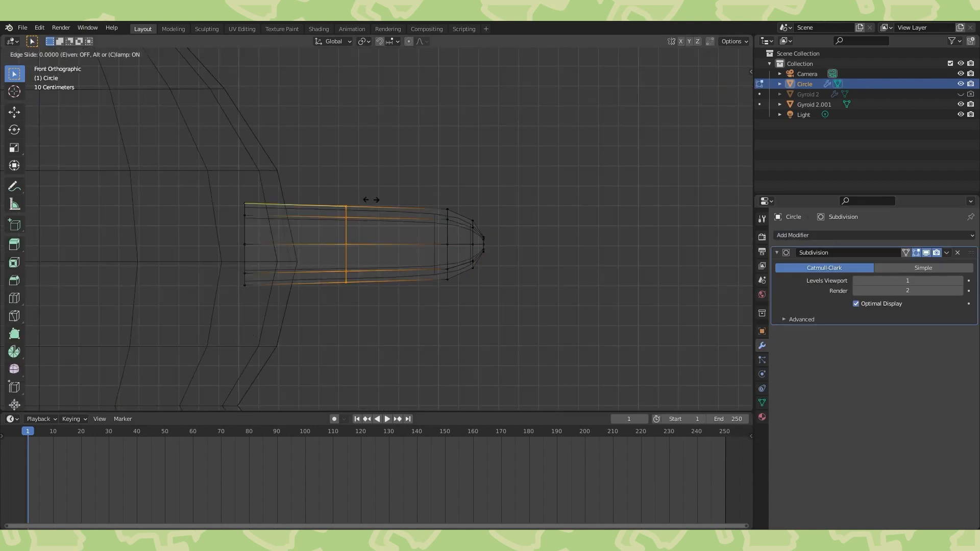
{"action": "key", "text": "Tab"}
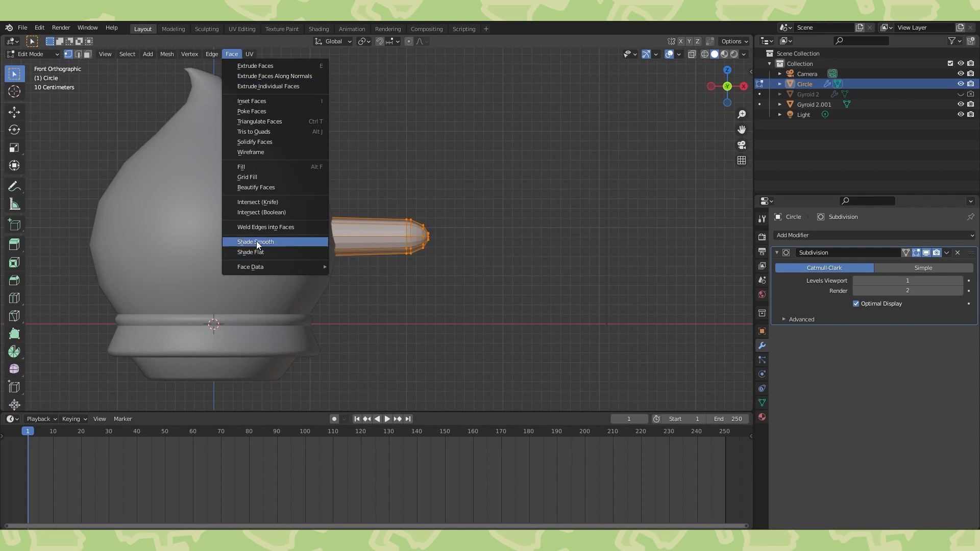
{"action": "left_click", "coordinate": [255, 242]}
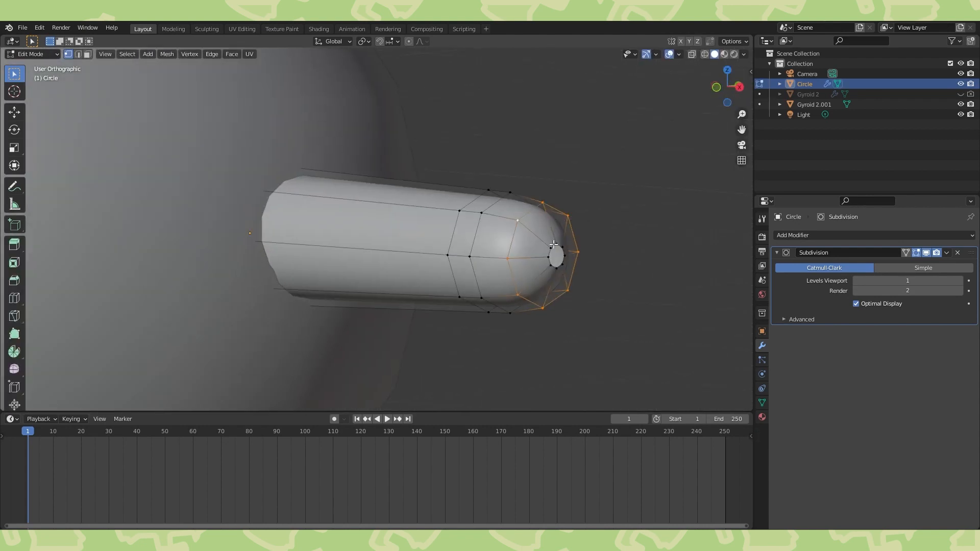
{"action": "key", "text": "Tab"}
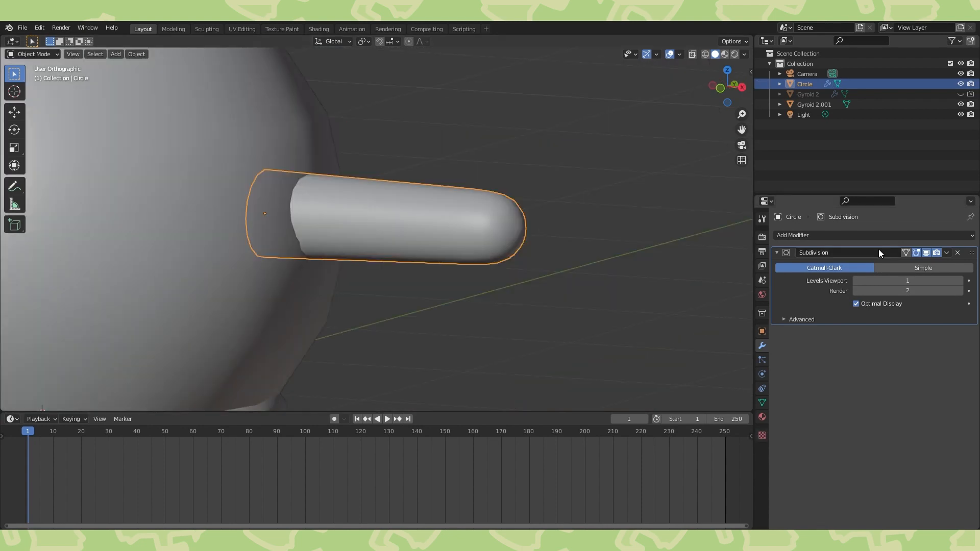
Mirror the arm on X across Gyroid 2.001 and raise it slightly along Z.
{"action": "key", "text": "KP_1"}
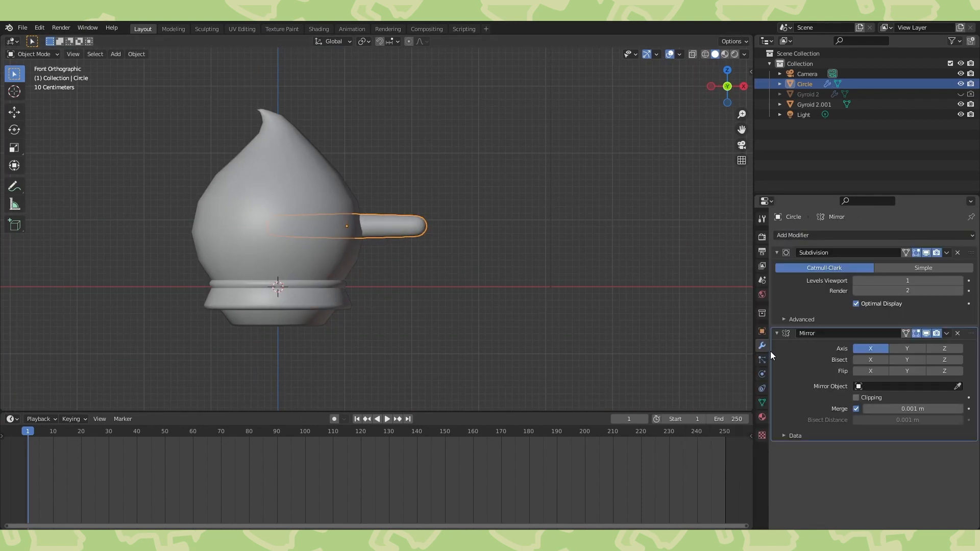
{"action": "left_click", "coordinate": [903, 386]}
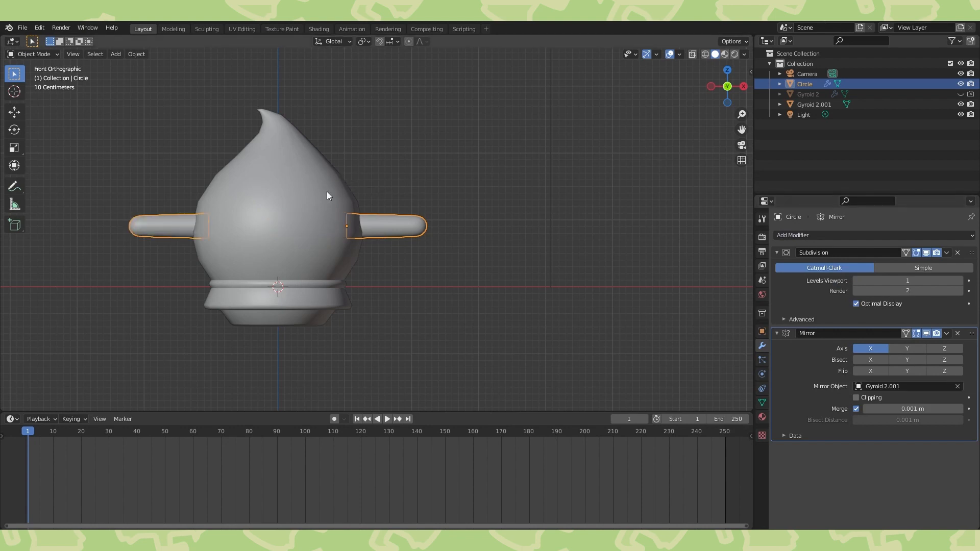
{"action": "key", "text": "Tab"}
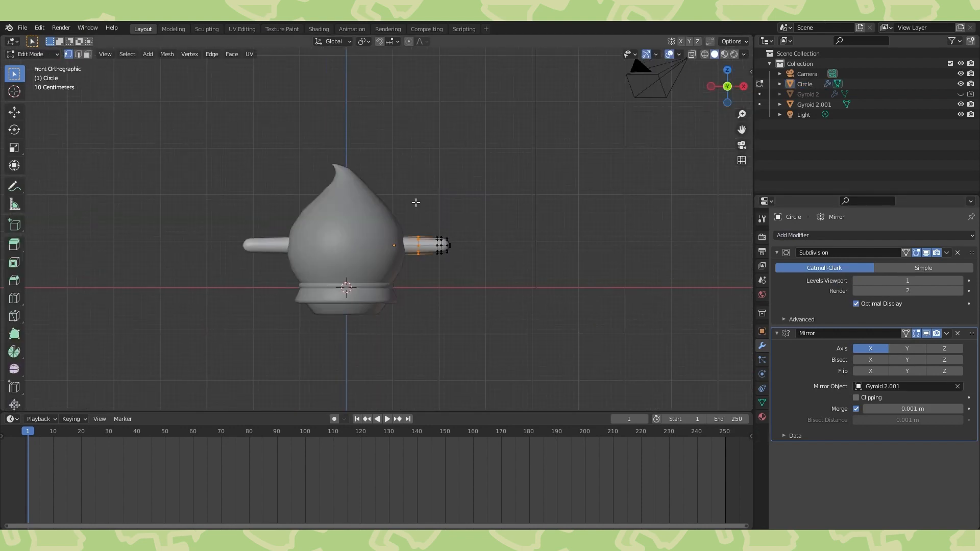
{"action": "key", "text": "Tab"}
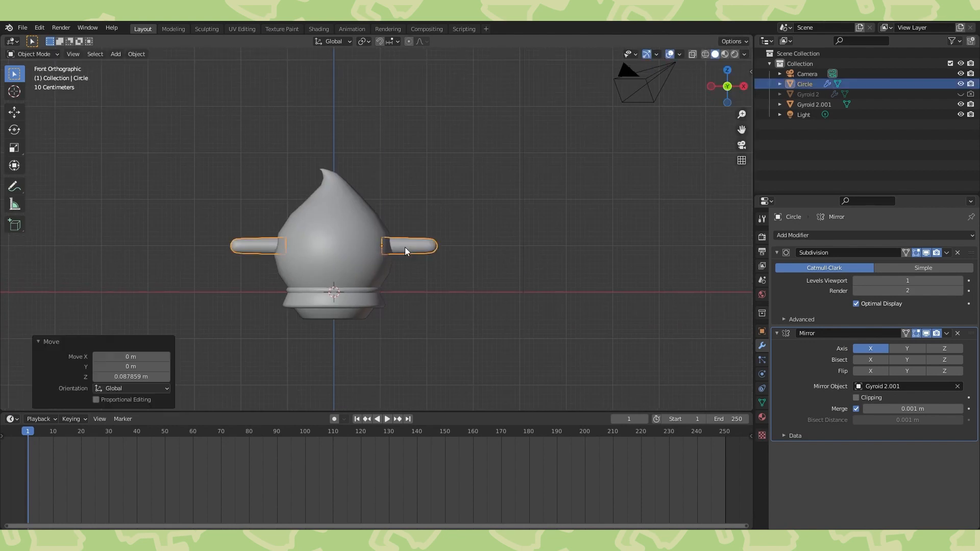
{"action": "left_click", "coordinate": [432, 259]}
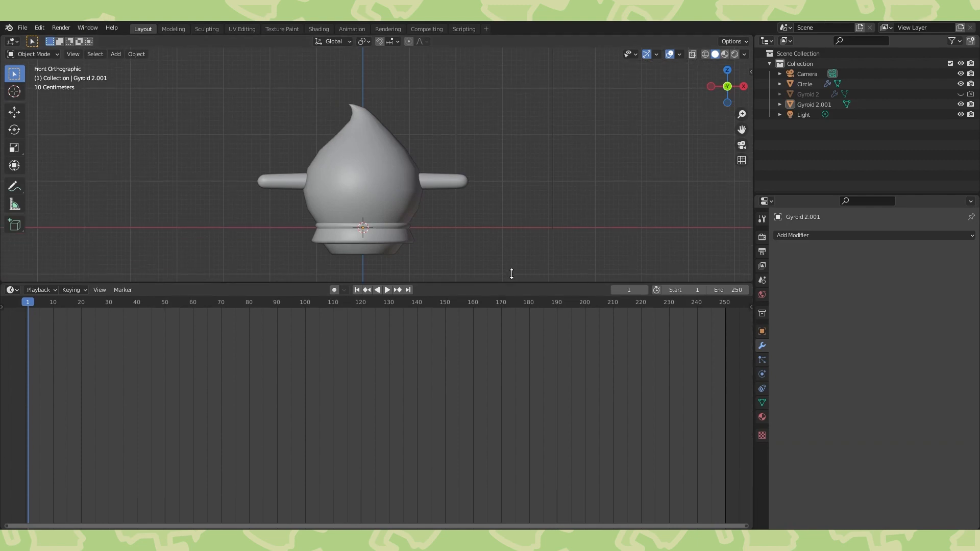
Switch the lower area to the material node editor and create Material.001 for Gyroid 2.001.
{"action": "left_click", "coordinate": [11, 279]}
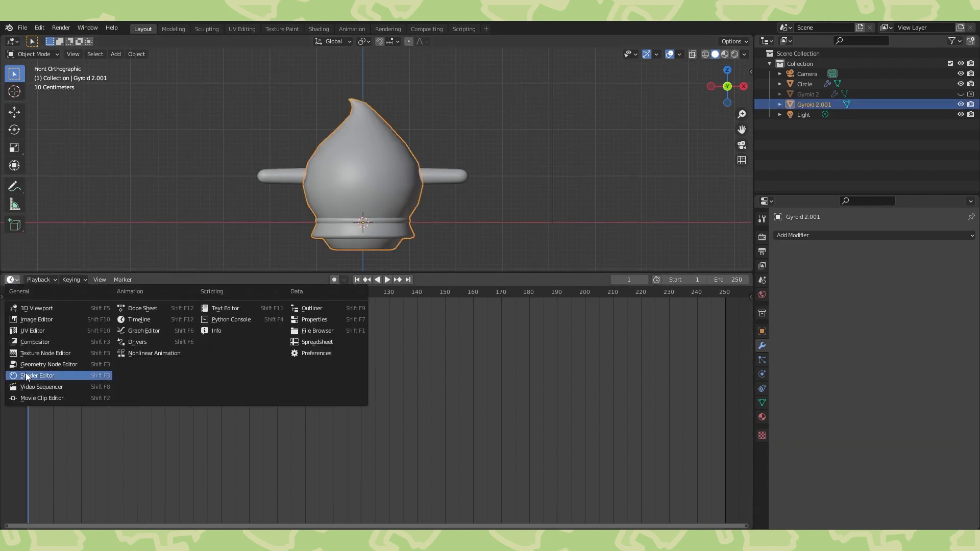
{"action": "left_click", "coordinate": [37, 376]}
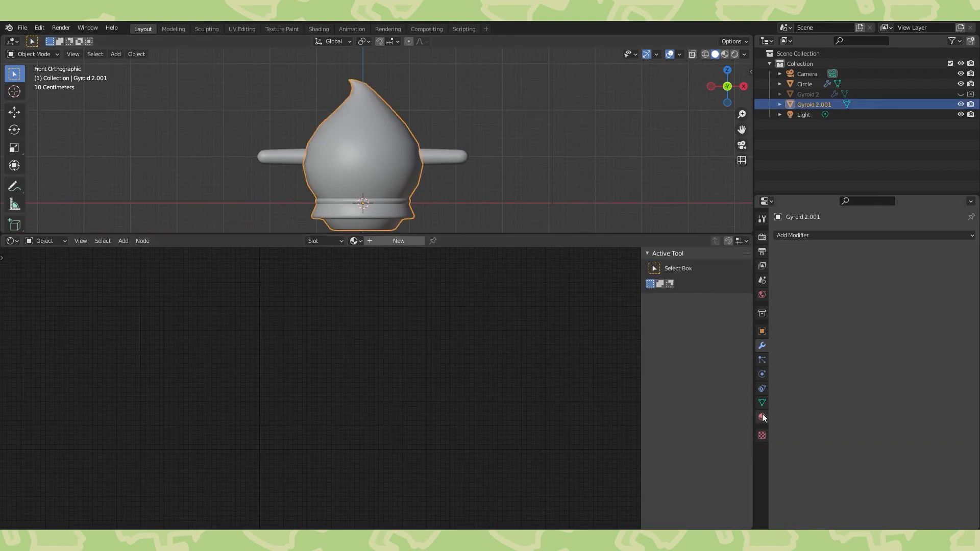
{"action": "left_click", "coordinate": [762, 417]}
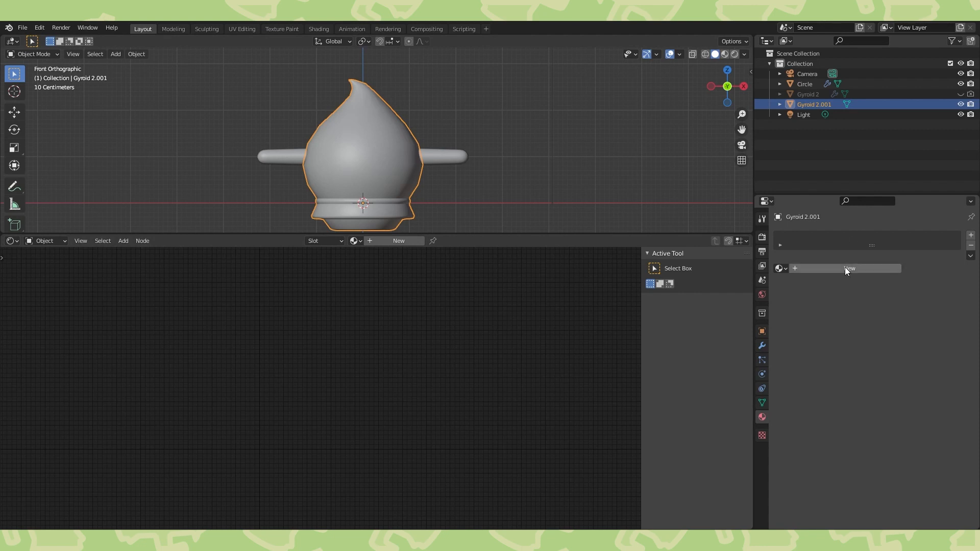
{"action": "left_click", "coordinate": [849, 268]}
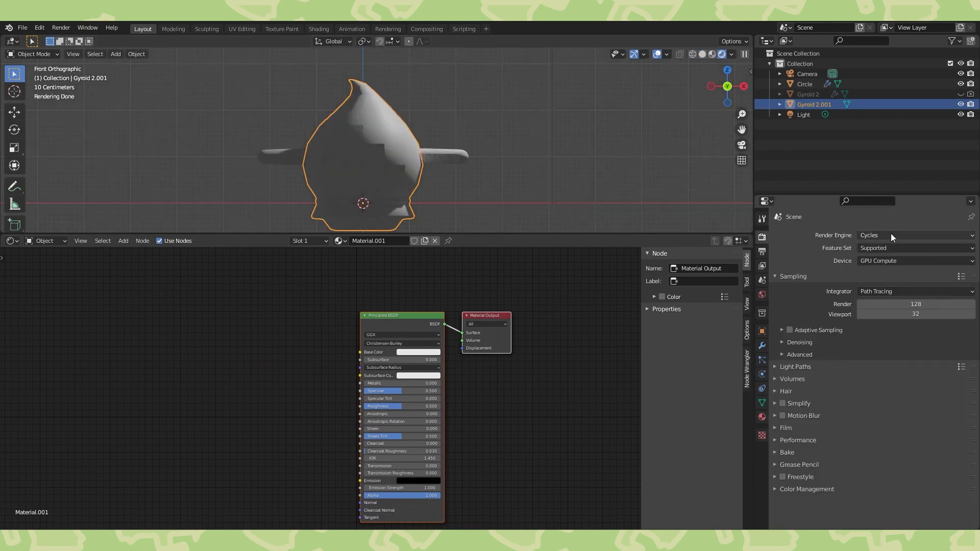
Set the world Color to an Environment Texture using blinds_4k.hdr.
{"action": "left_click", "coordinate": [913, 235]}
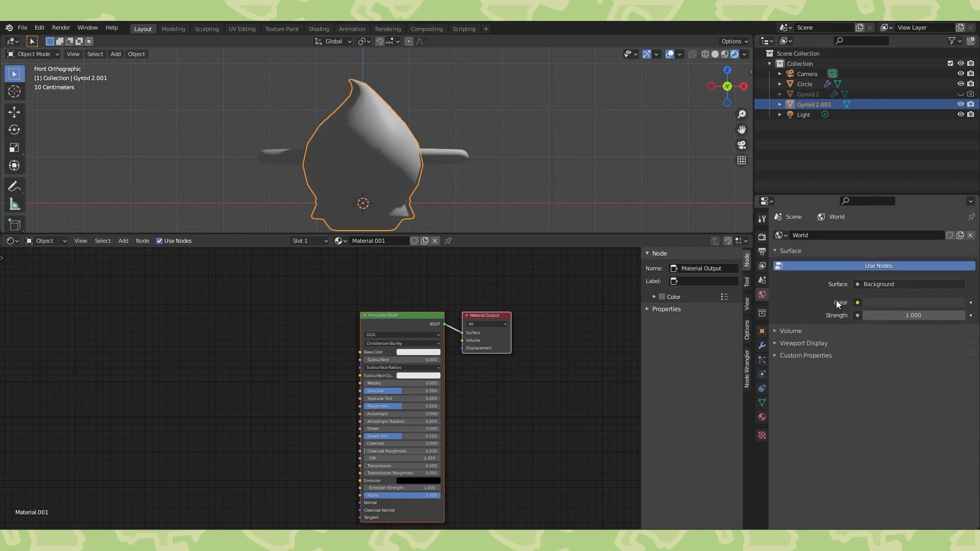
{"action": "left_click", "coordinate": [858, 302]}
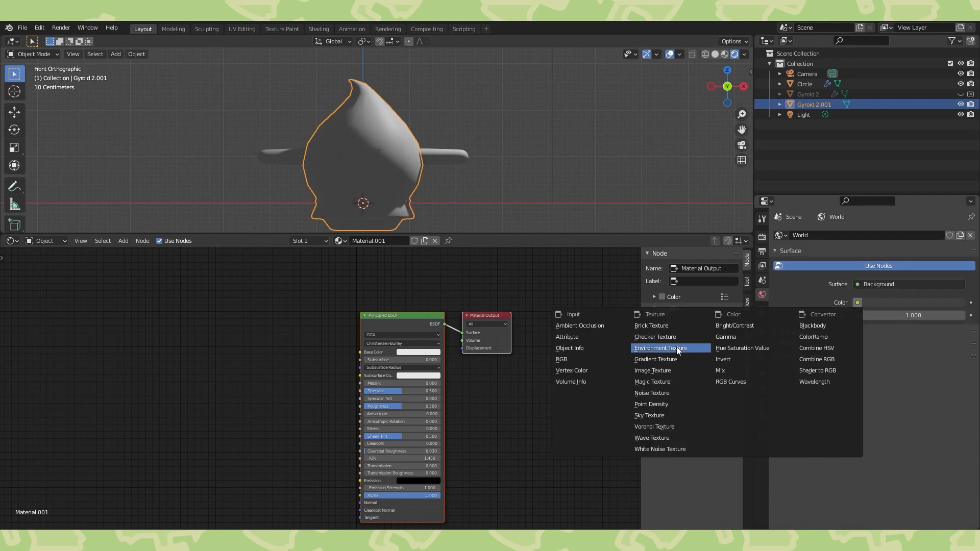
{"action": "left_click", "coordinate": [661, 348]}
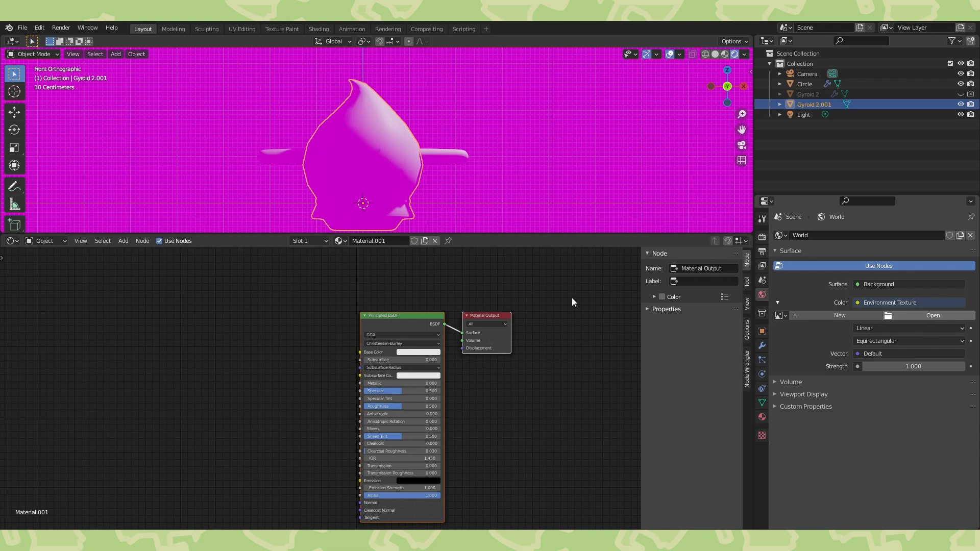
{"action": "mouse_move", "coordinate": [758, 175]}
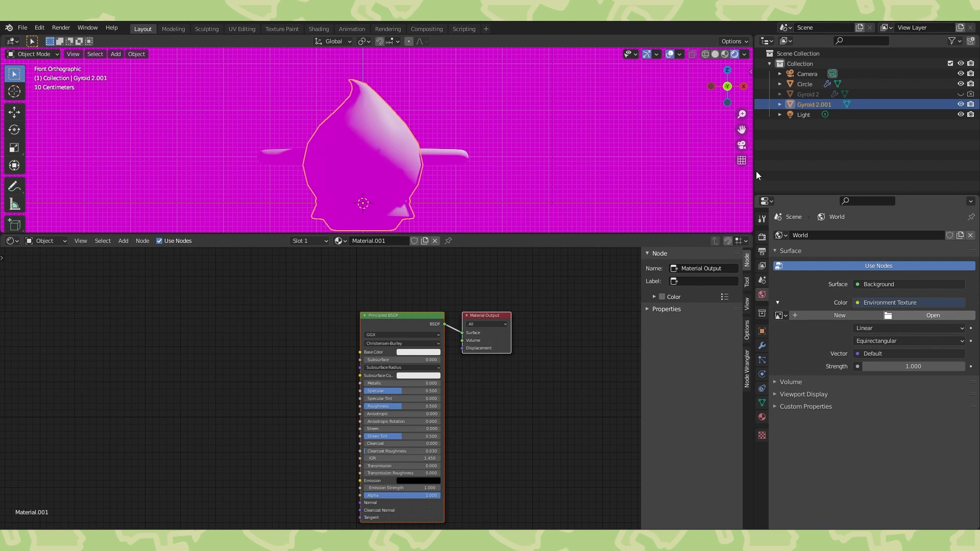
{"action": "mouse_move", "coordinate": [830, 477]}
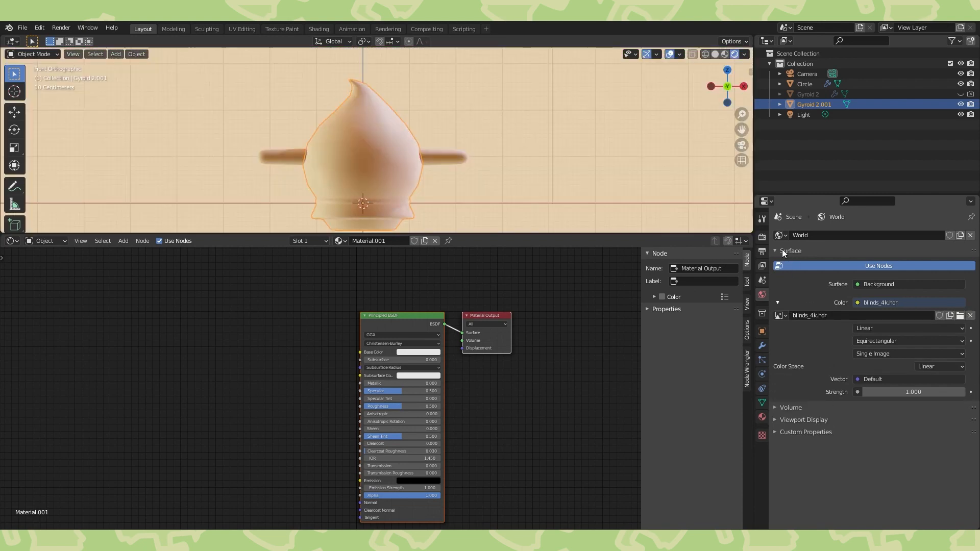
Change the render engine from Cycles to Eevee.
{"action": "left_click", "coordinate": [762, 219]}
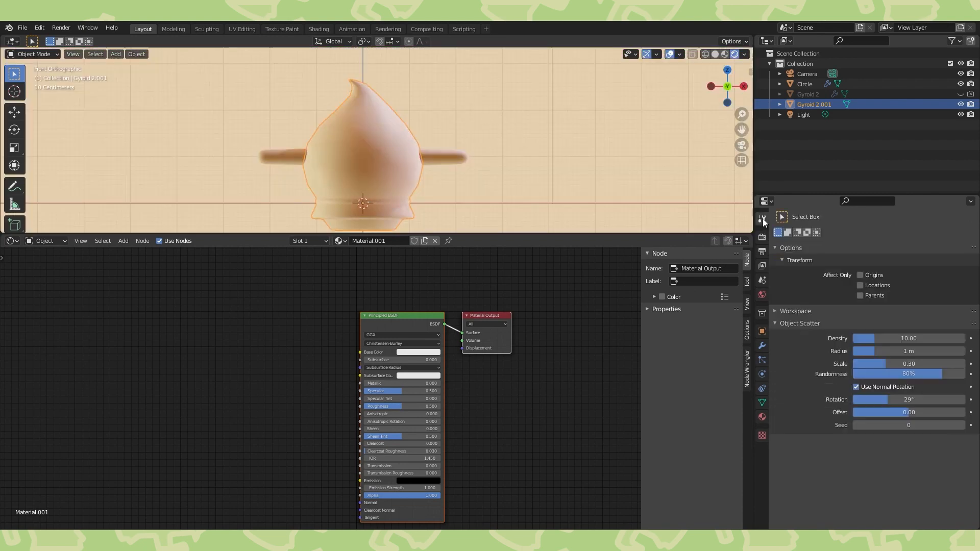
{"action": "left_click", "coordinate": [761, 218]}
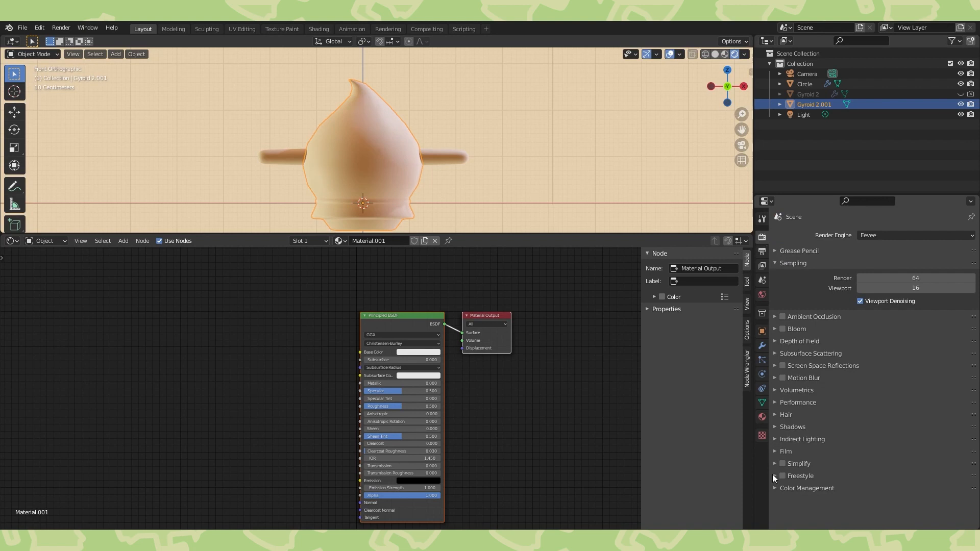
{"action": "left_click", "coordinate": [785, 451]}
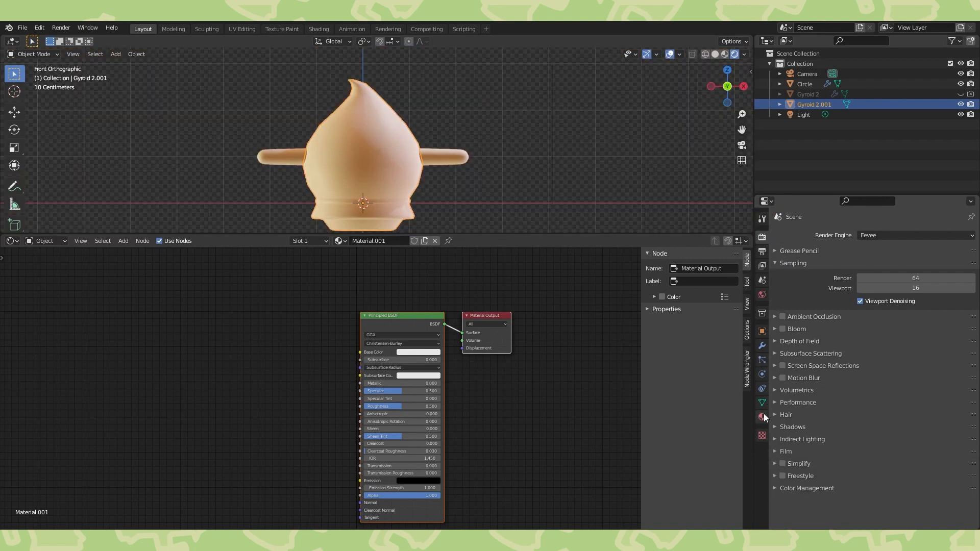
Set Base Color orange, add Texture Coordinate and Bump nodes, and name the material Body.
{"action": "left_click", "coordinate": [763, 417]}
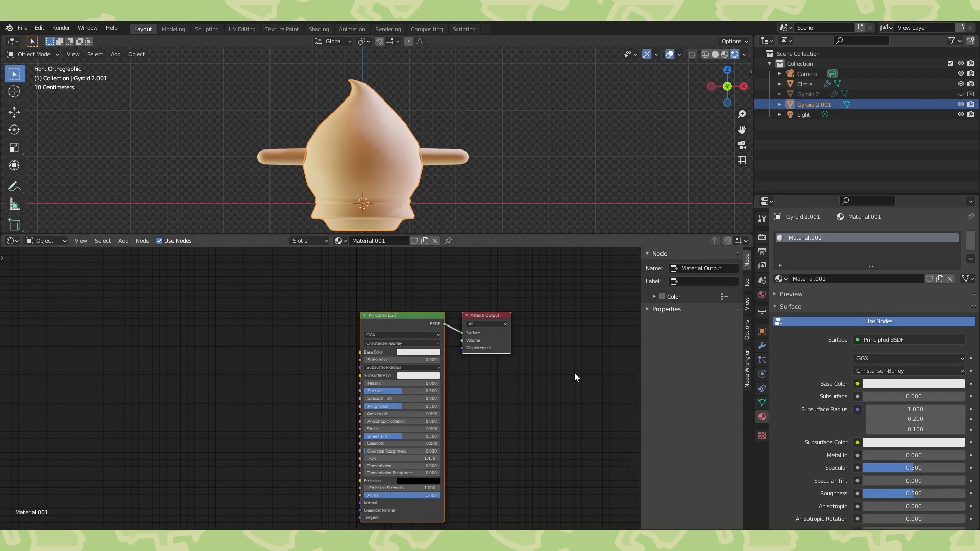
{"action": "mouse_move", "coordinate": [442, 353]}
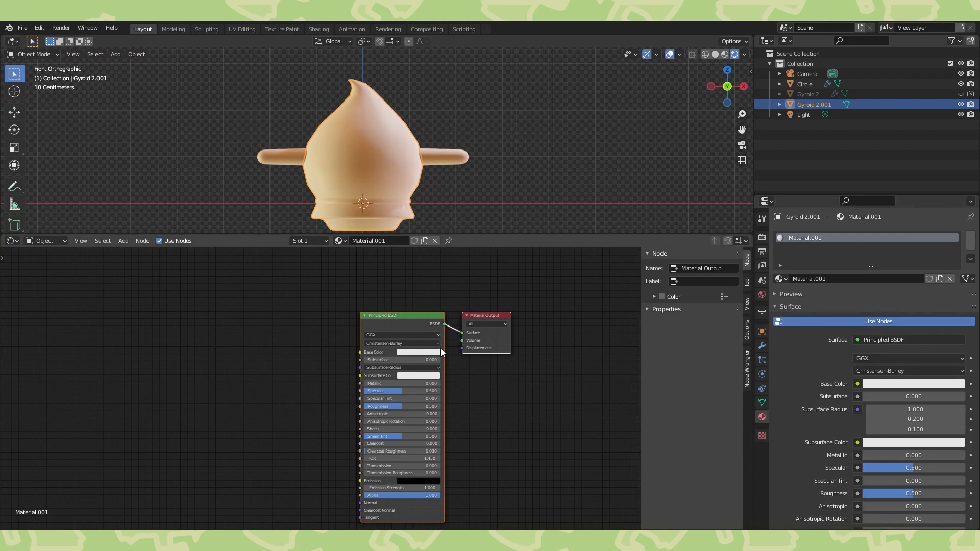
{"action": "left_click", "coordinate": [417, 351]}
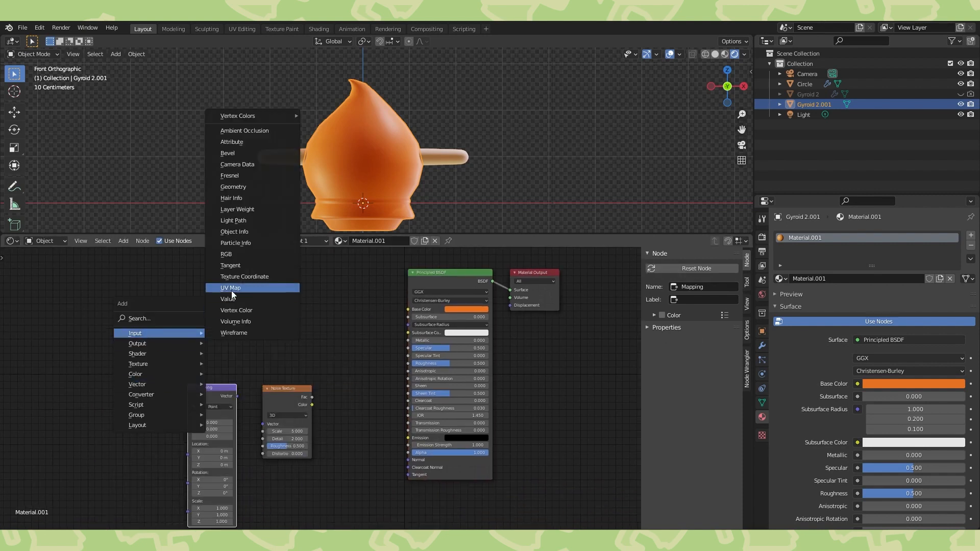
{"action": "left_click", "coordinate": [244, 276]}
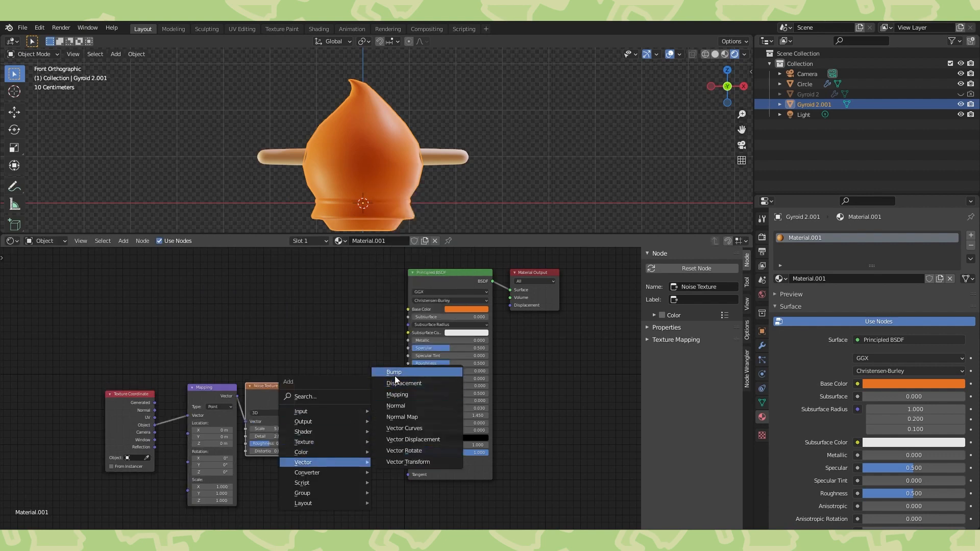
{"action": "left_click", "coordinate": [393, 372]}
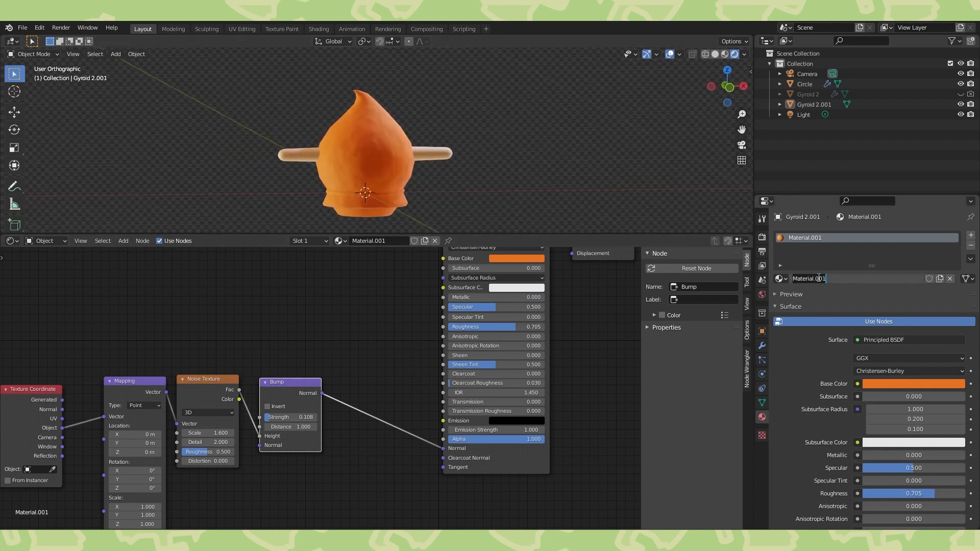
{"action": "type", "text": "Body"}
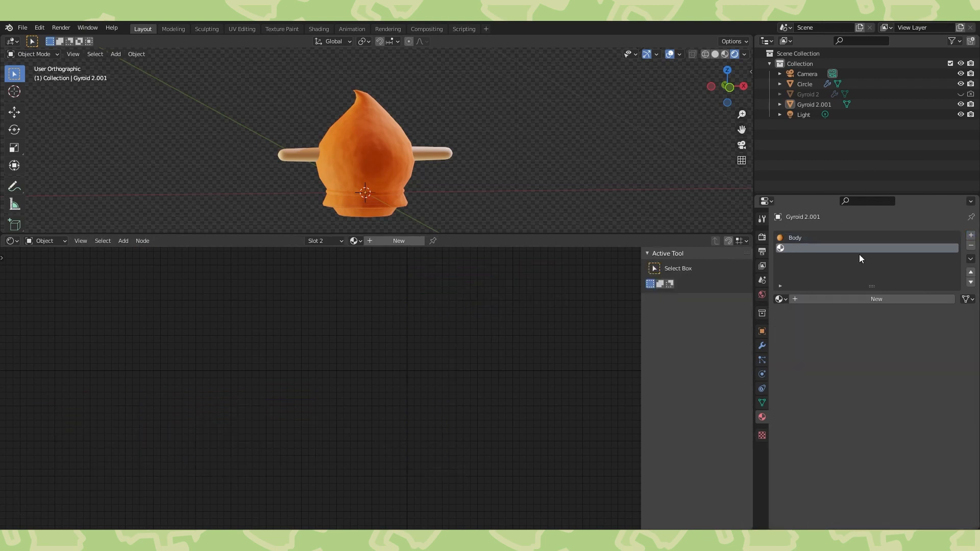
Create a new material in the second slot and assign it to the band loop.
{"action": "left_click", "coordinate": [398, 240]}
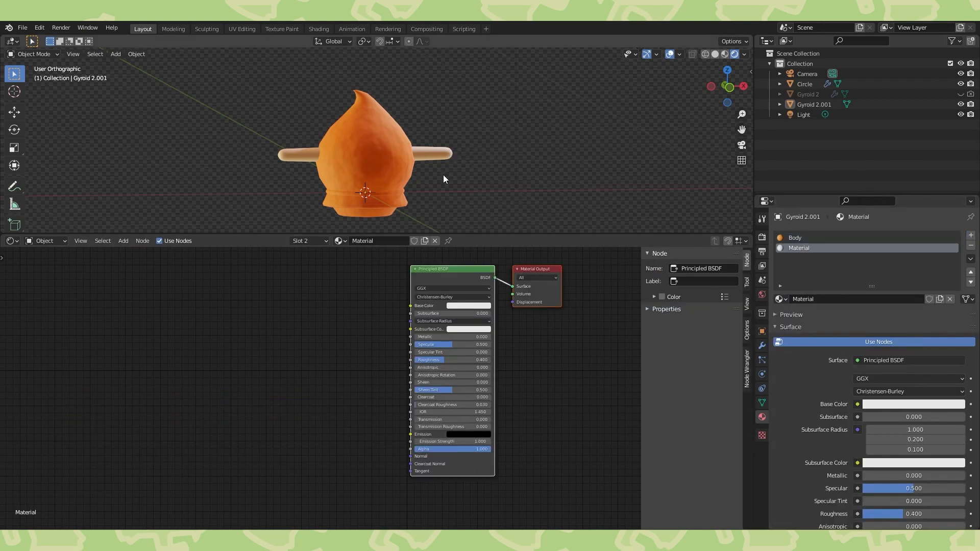
{"action": "key", "text": "Tab"}
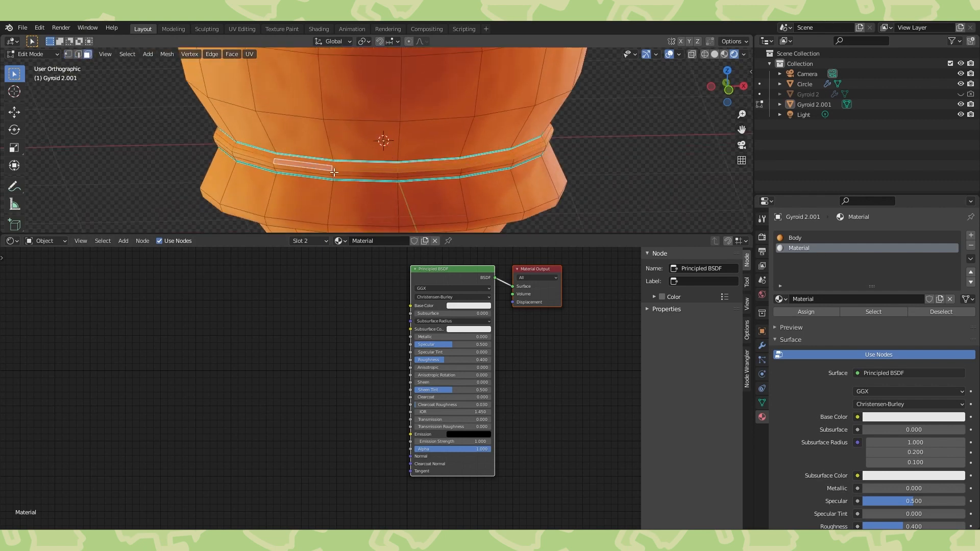
{"action": "left_click", "coordinate": [806, 312]}
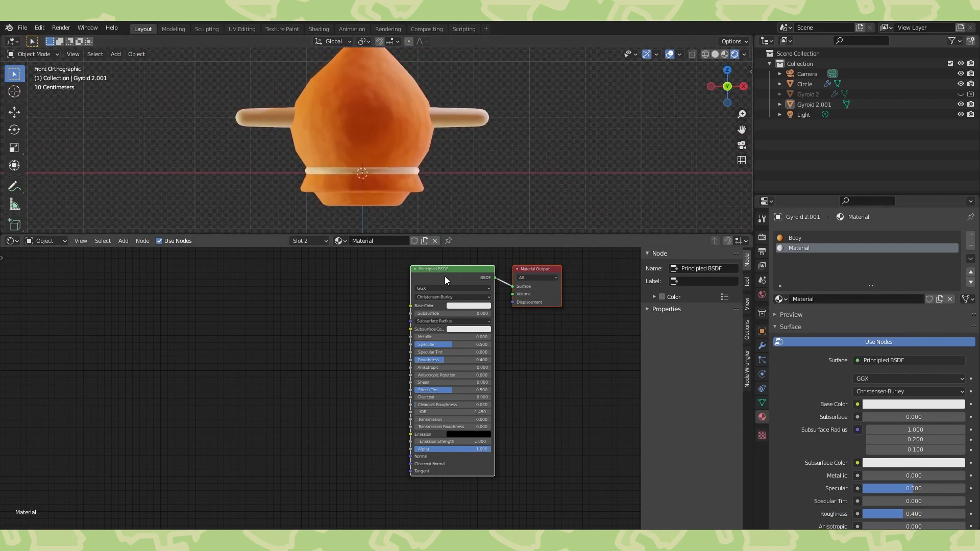
Drive the band material's Base Color with a Noise Texture through a grey colour mix.
{"action": "left_click", "coordinate": [469, 306]}
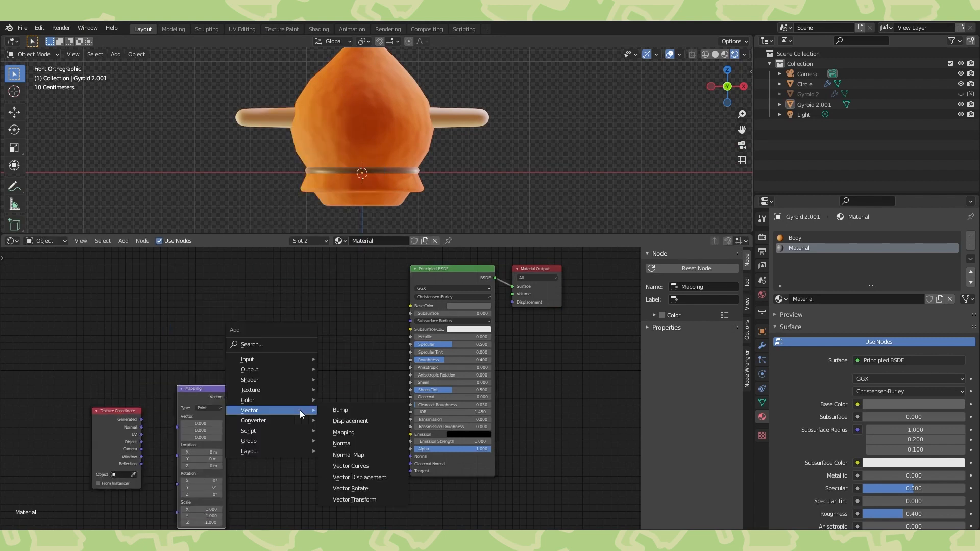
{"action": "mouse_move", "coordinate": [250, 389]}
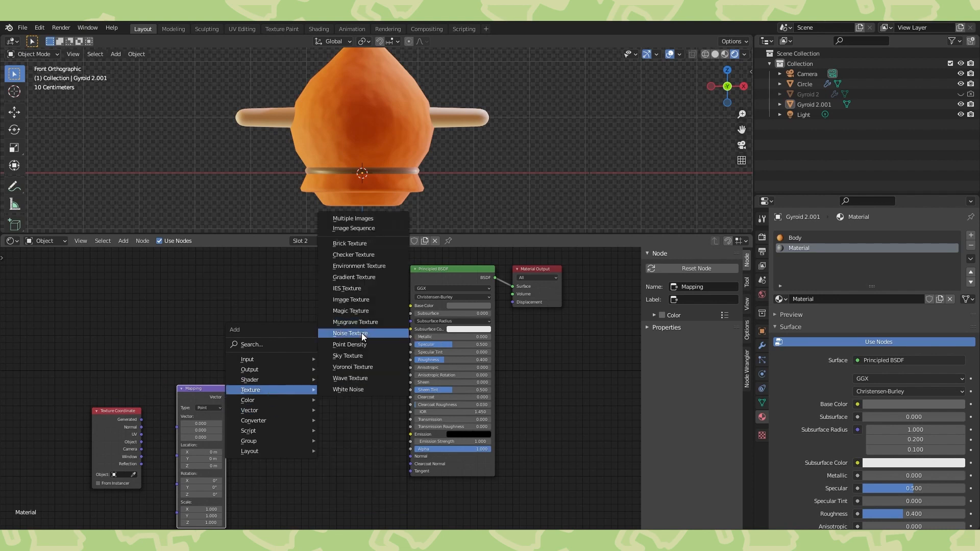
{"action": "left_click", "coordinate": [352, 333]}
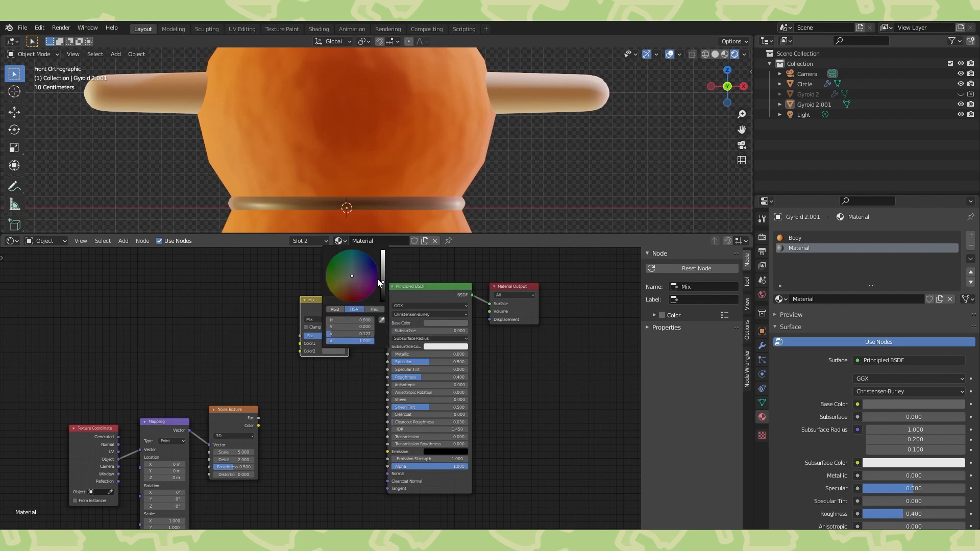
{"action": "left_click_drag", "start_coordinate": [382, 272], "coordinate": [382, 287]}
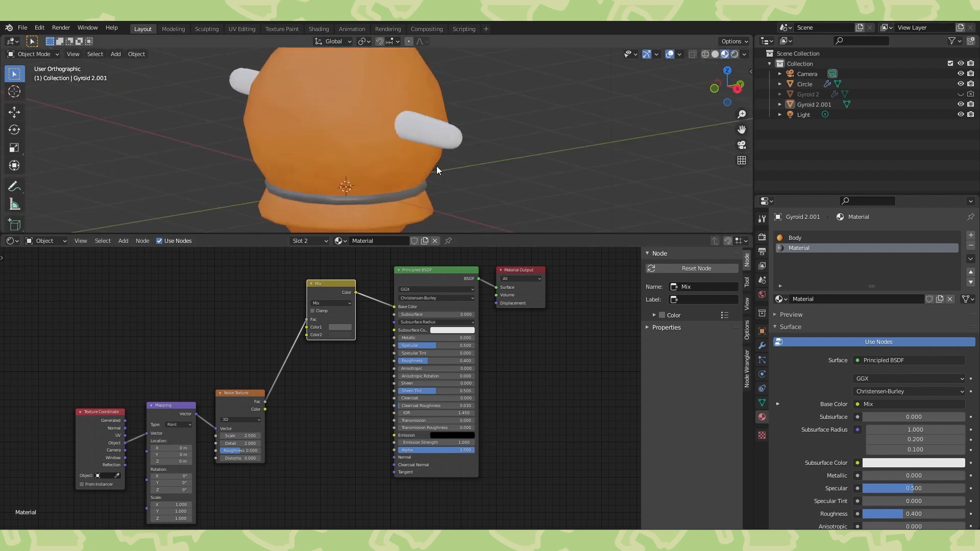
Insert a ColorRamp between Noise Fac and Roughness, moving both stops inward.
{"action": "left_click", "coordinate": [265, 392]}
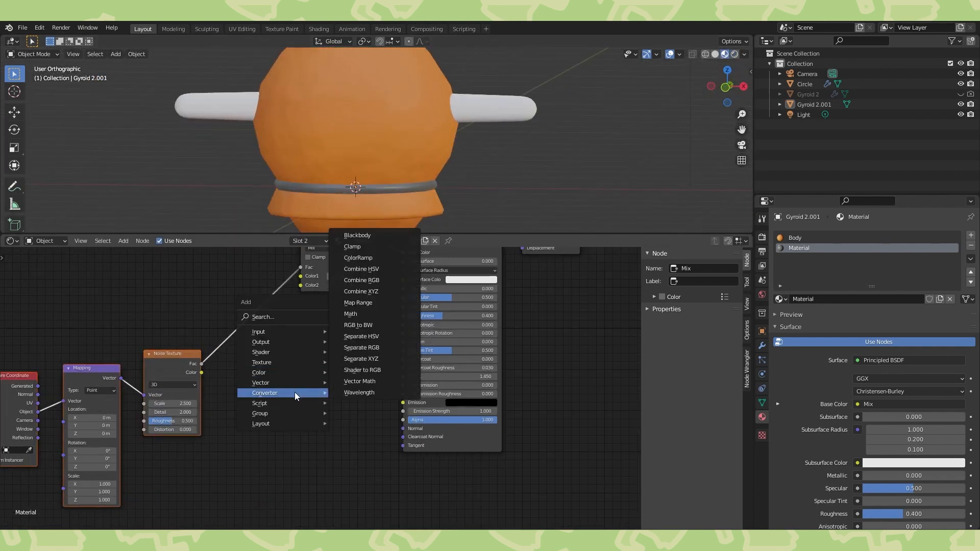
{"action": "left_click", "coordinate": [357, 257]}
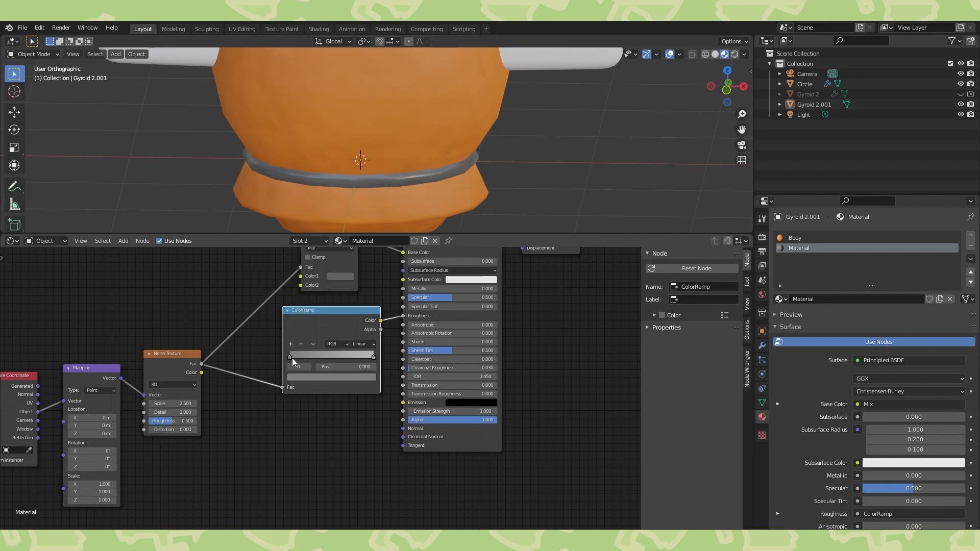
{"action": "left_click_drag", "start_coordinate": [291, 356], "coordinate": [322, 356]}
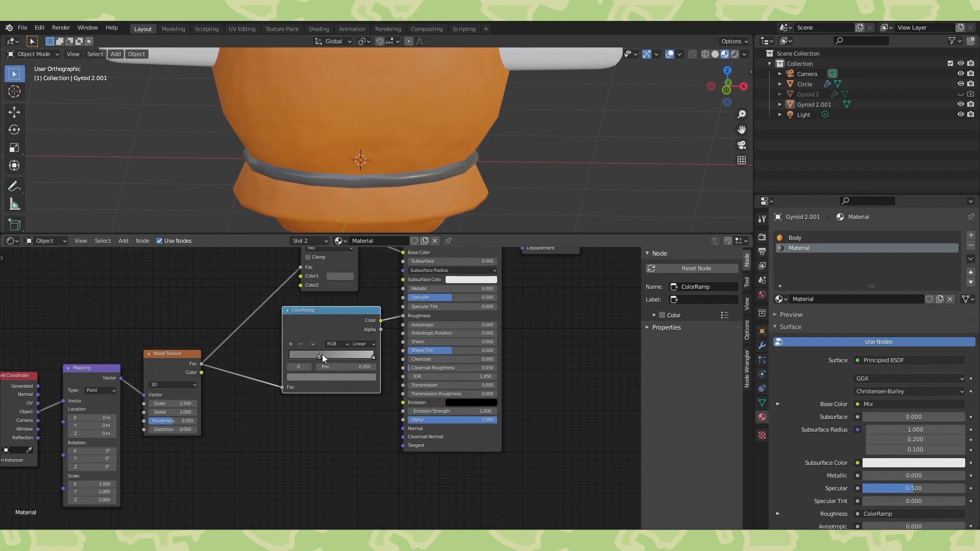
{"action": "left_click_drag", "start_coordinate": [318, 356], "coordinate": [345, 356]}
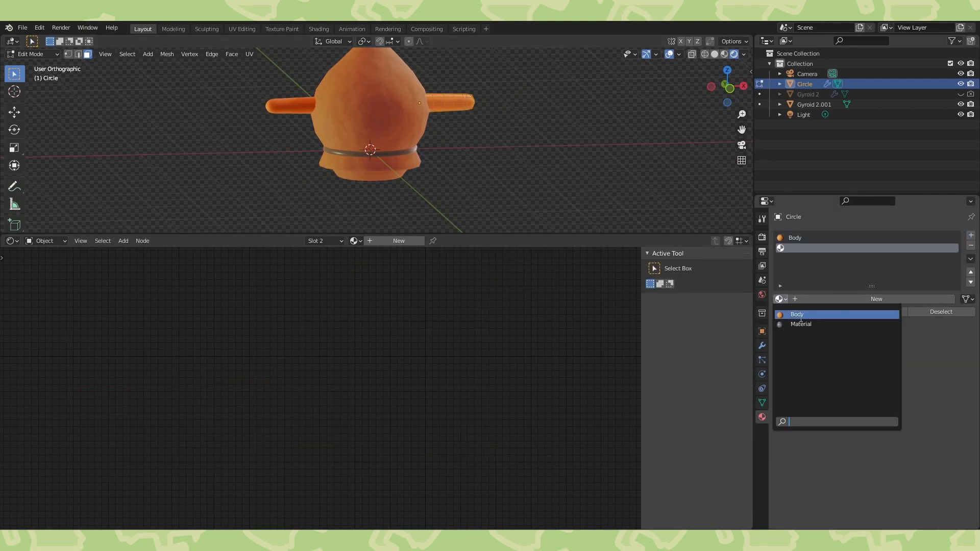
Assign the existing 'Material' to the Circle object's material slot.
{"action": "left_click", "coordinate": [801, 324]}
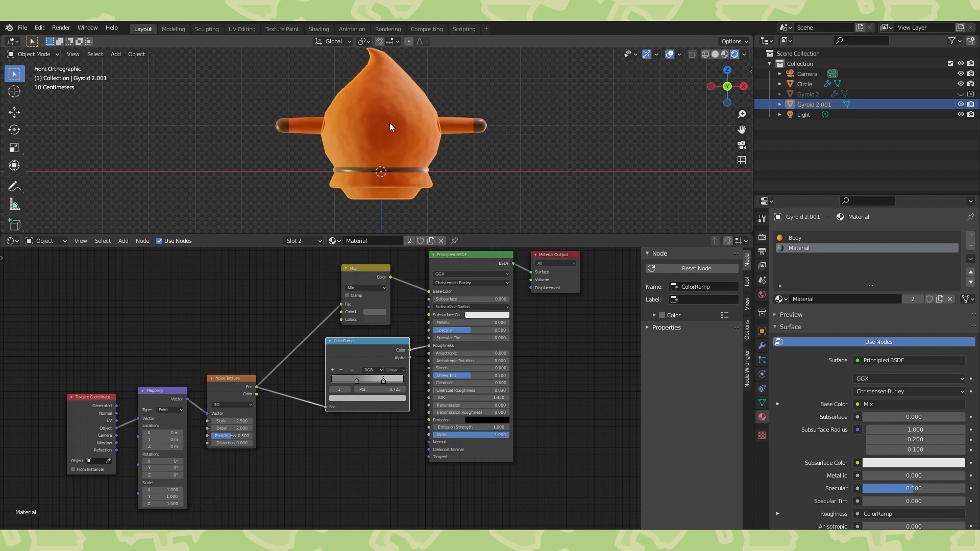
Feed Body's Base Color through a MixRGB of two oranges and add an Image Texture node.
{"action": "left_click", "coordinate": [796, 238]}
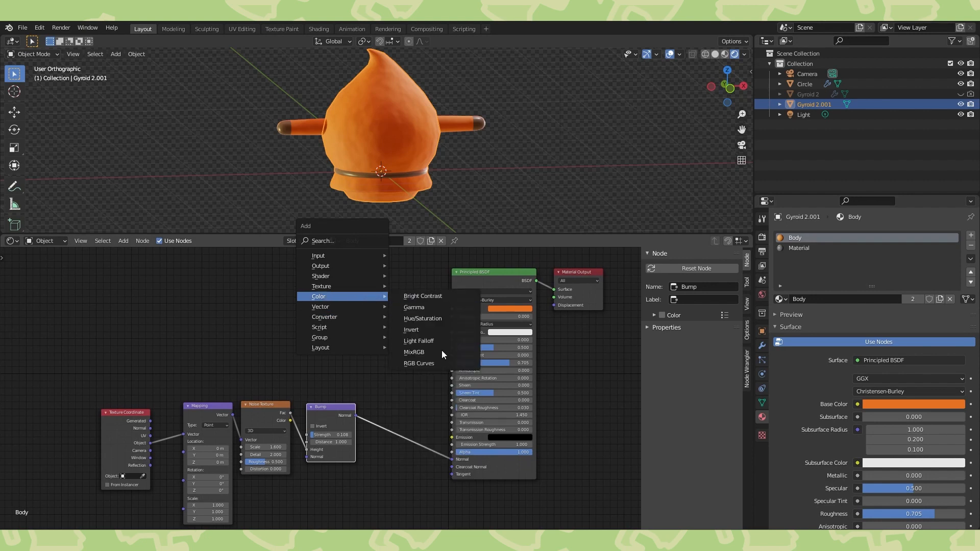
{"action": "left_click", "coordinate": [414, 352]}
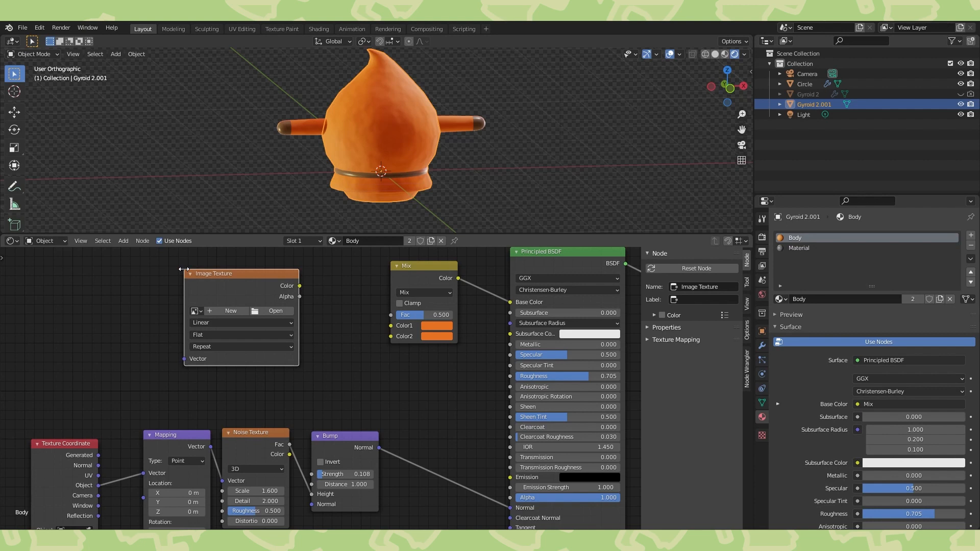
{"action": "left_click", "coordinate": [230, 311]}
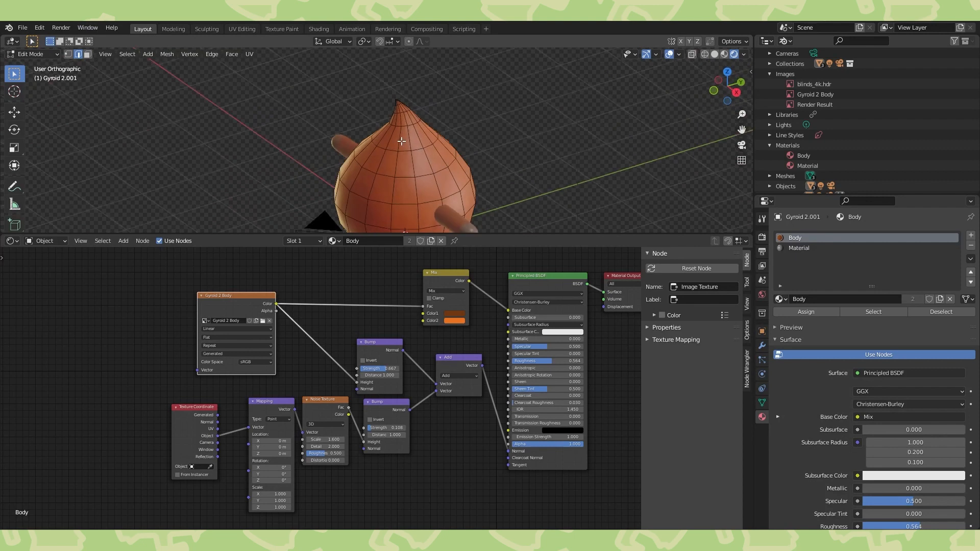
Select the lower body's edge loop and mark it as a UV seam.
{"action": "left_click_drag", "start_coordinate": [400, 157], "coordinate": [418, 182]}
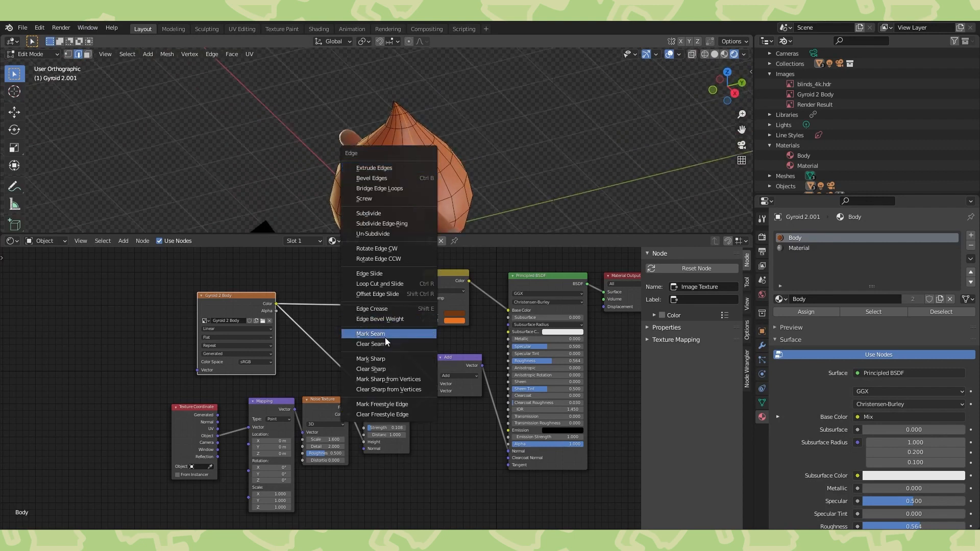
{"action": "left_click", "coordinate": [370, 333]}
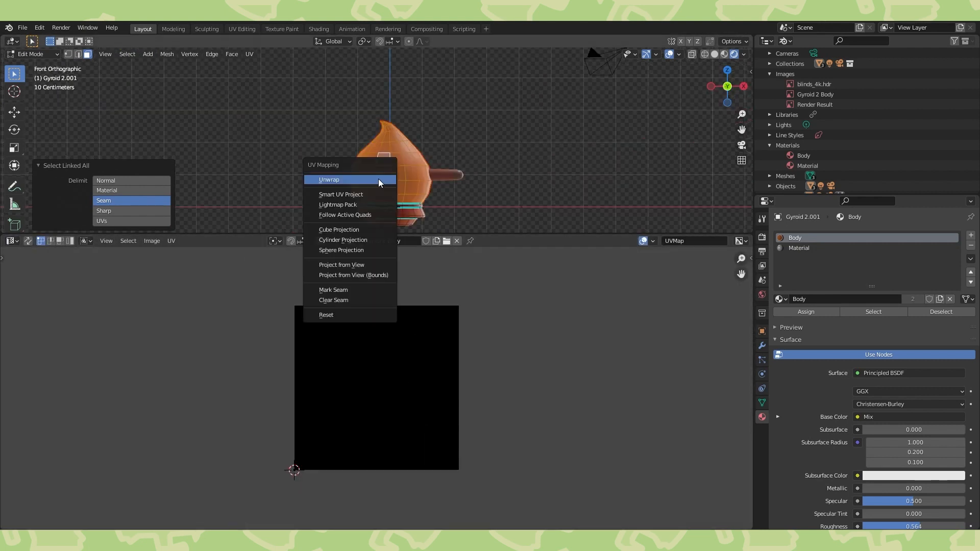
Unwrap the selected body faces into a tapered grid over the Gyroid 2 Body image.
{"action": "left_click", "coordinate": [329, 180]}
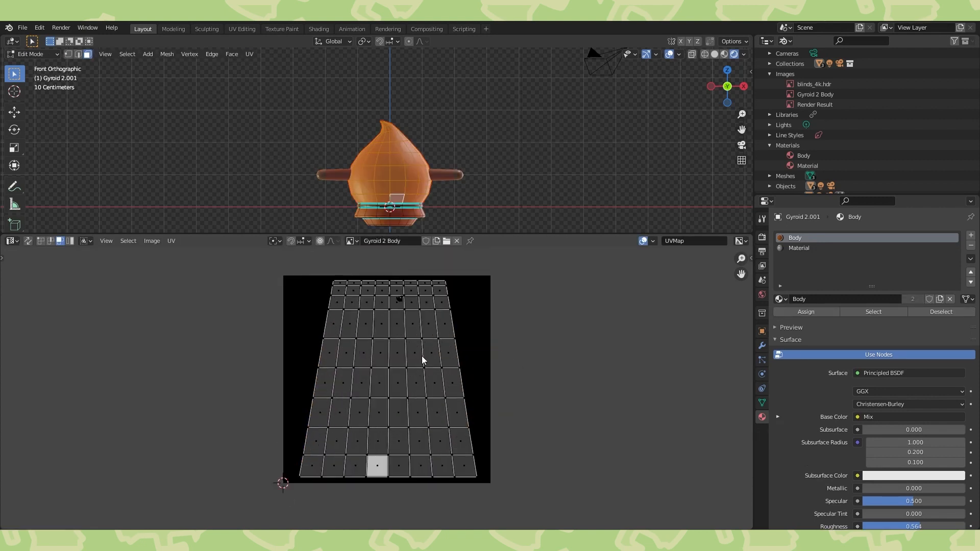
Re-unwrap the body faces into a fan and switch the viewport to Texture Paint.
{"action": "key", "text": "ctrl+z"}
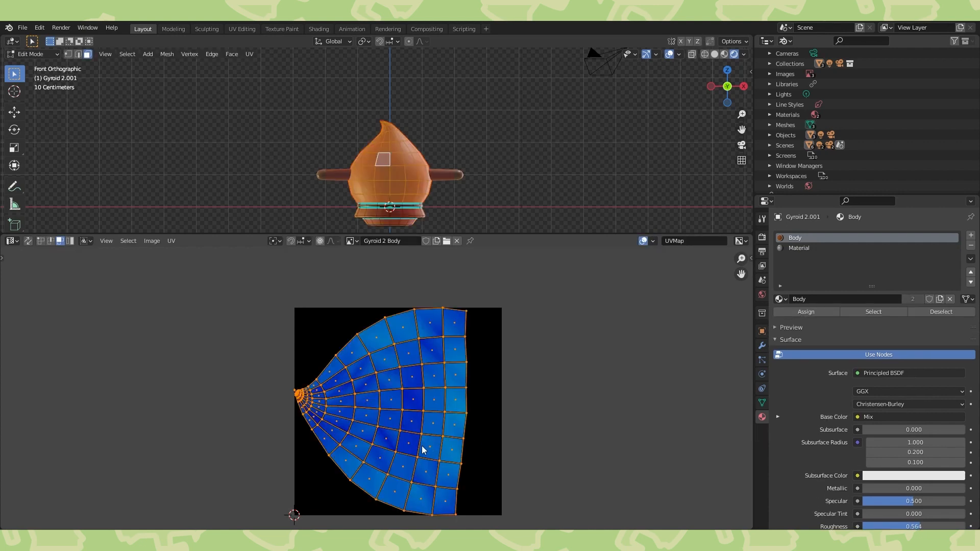
{"action": "left_click", "coordinate": [653, 241]}
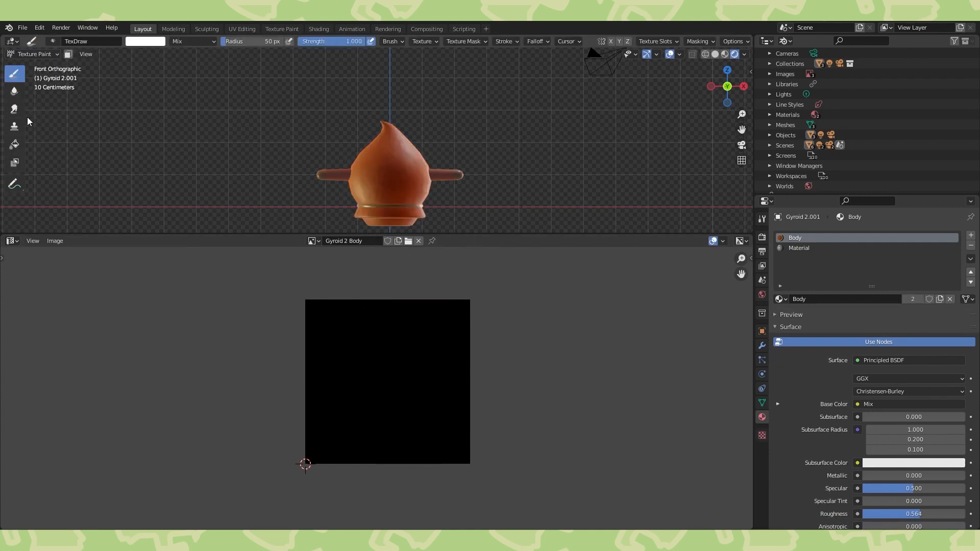
Put the Image Editor in Paint mode and fill the Gyroid 2 Body image with white.
{"action": "left_click", "coordinate": [11, 241]}
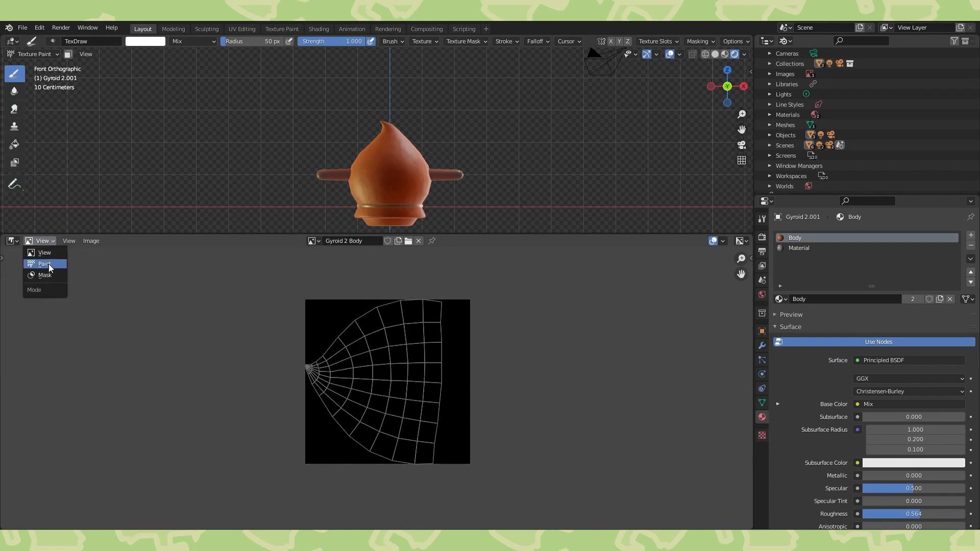
{"action": "left_click", "coordinate": [44, 264]}
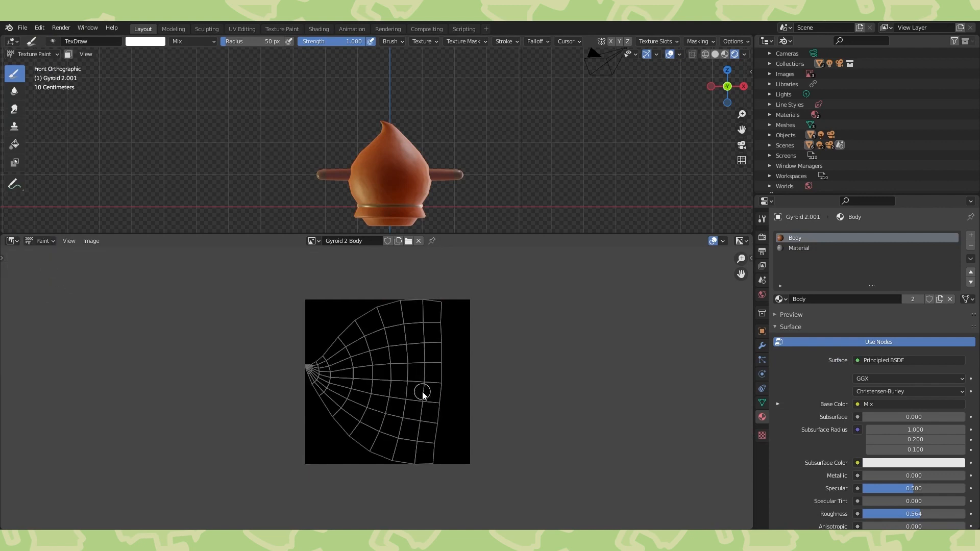
{"action": "left_click", "coordinate": [15, 144]}
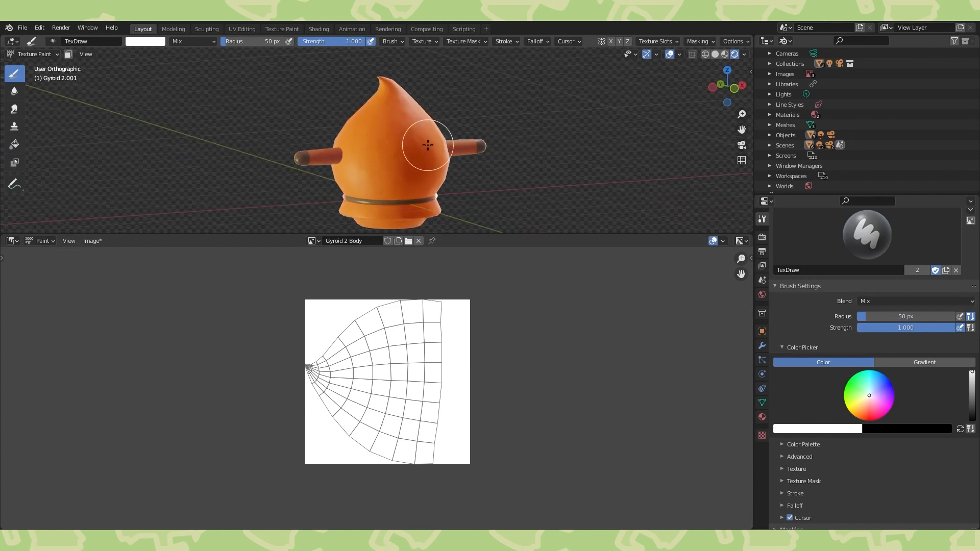
{"action": "mouse_move", "coordinate": [411, 151]}
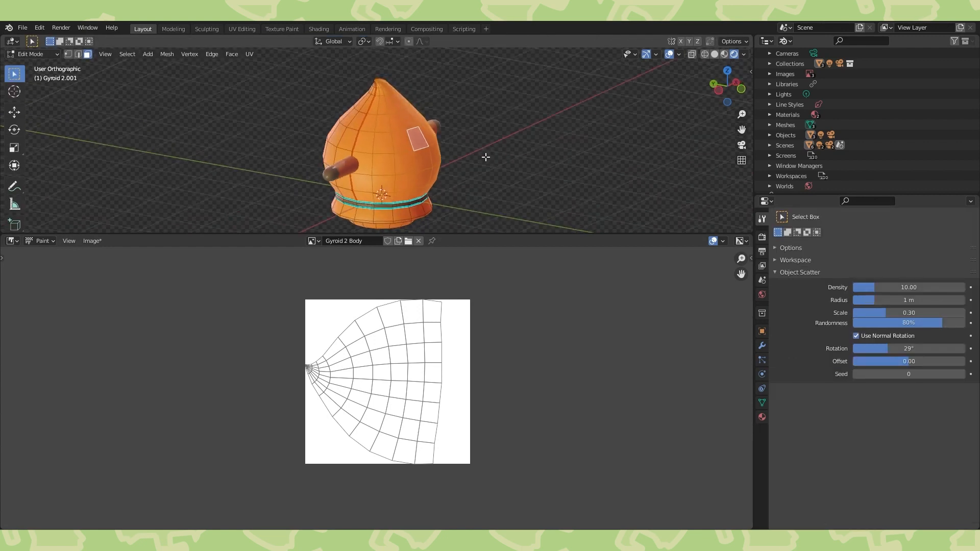
Orbit to the bulb's front and paint a soft black test dot in Texture Paint.
{"action": "left_click_drag", "start_coordinate": [485, 157], "coordinate": [406, 136]}
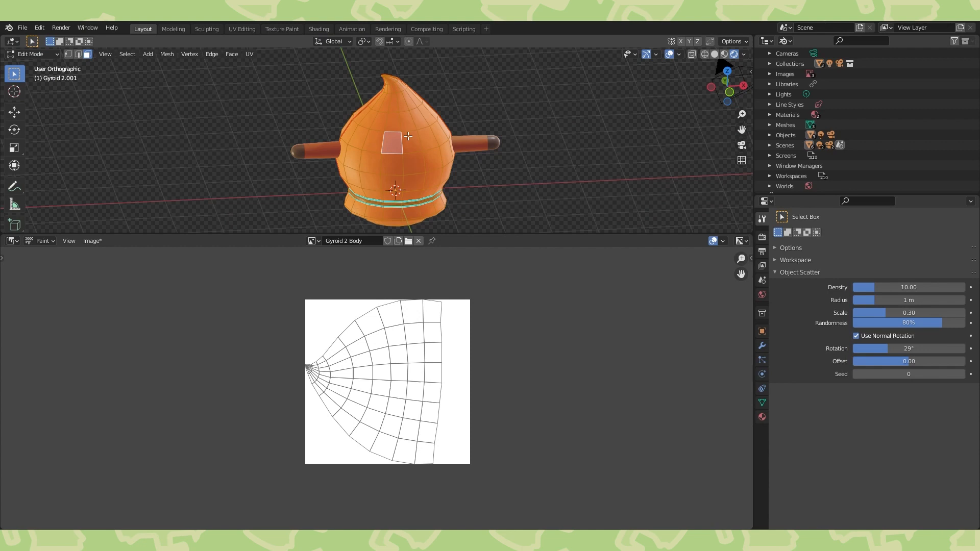
{"action": "left_click", "coordinate": [28, 54]}
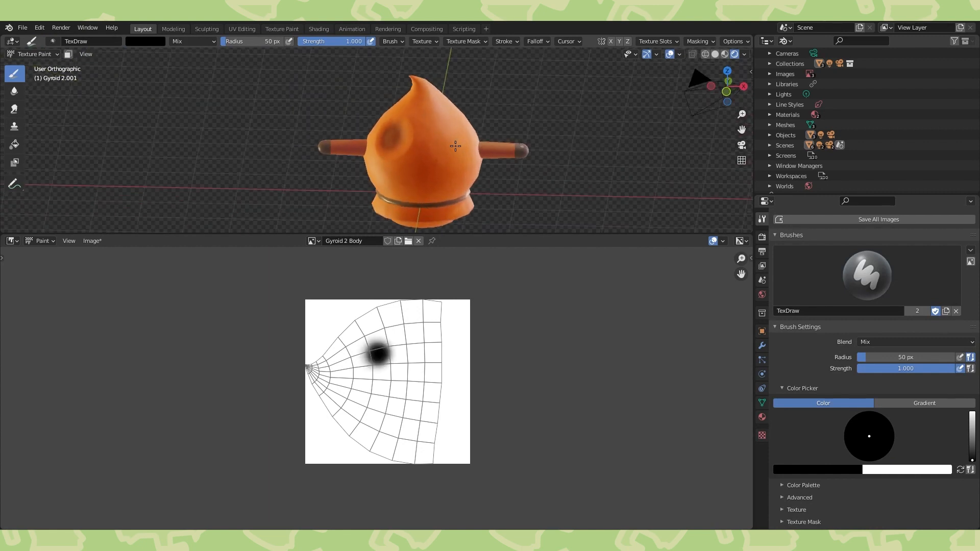
Undo the black dot, enable Mirror X symmetry, and expand the brush Falloff panel.
{"action": "key", "text": "ctrl+z"}
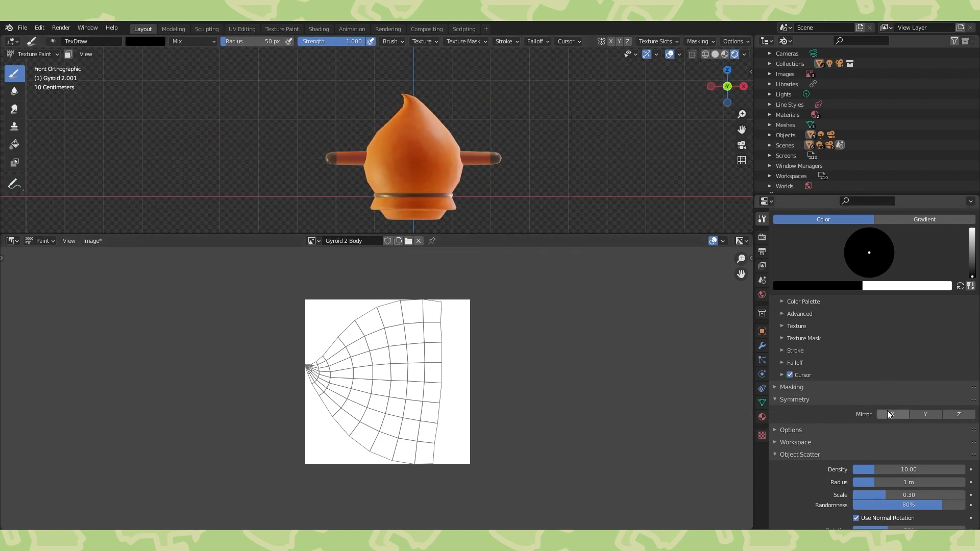
{"action": "left_click", "coordinate": [892, 414]}
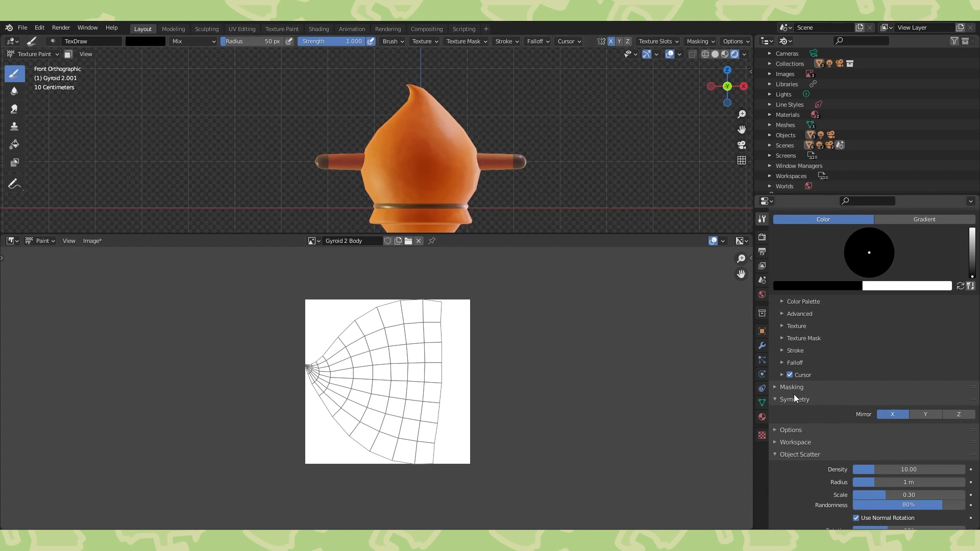
{"action": "left_click", "coordinate": [795, 350]}
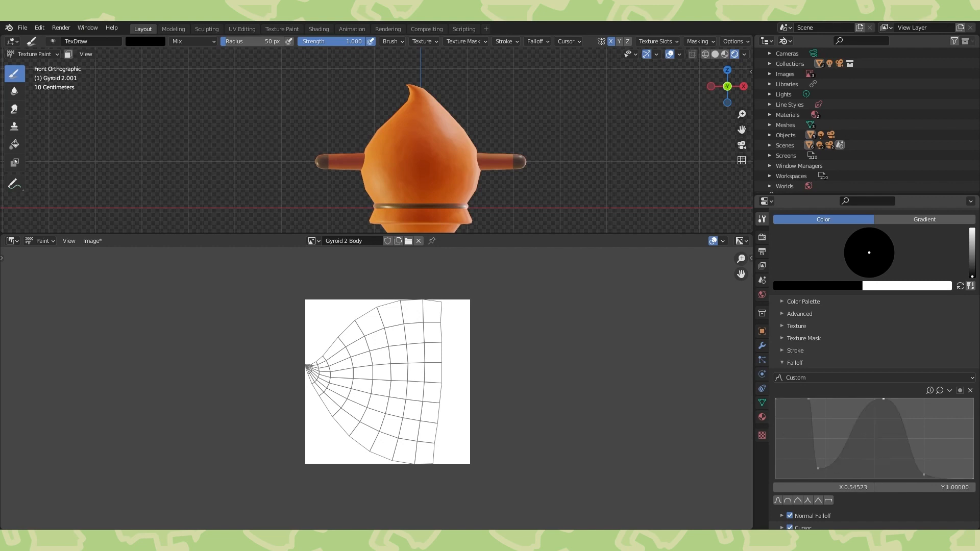
Reshape the custom brush falloff curve to a hard edge.
{"action": "left_click_drag", "start_coordinate": [884, 400], "coordinate": [902, 482]}
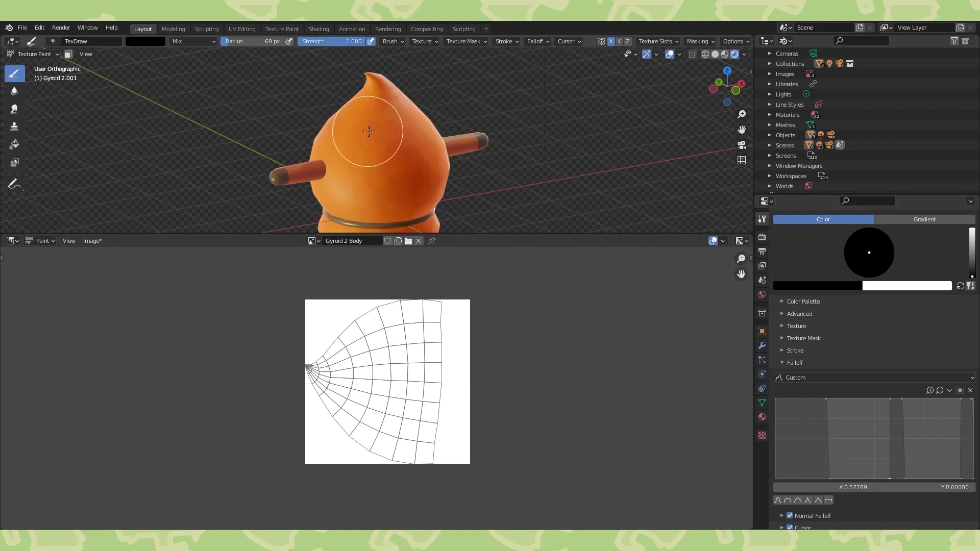
{"action": "mouse_move", "coordinate": [374, 150]}
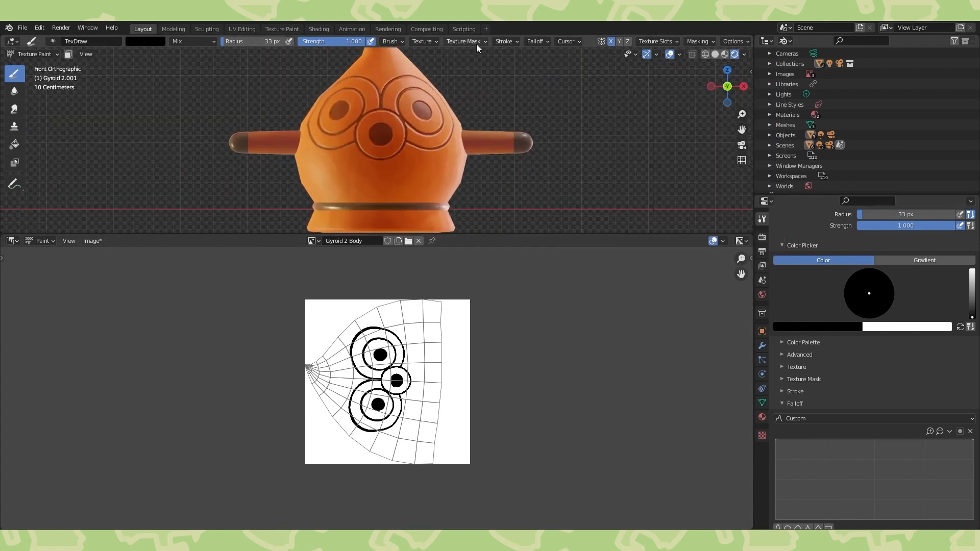
Lower the brush radius to 5 px for thin lines.
{"action": "left_click", "coordinate": [505, 41]}
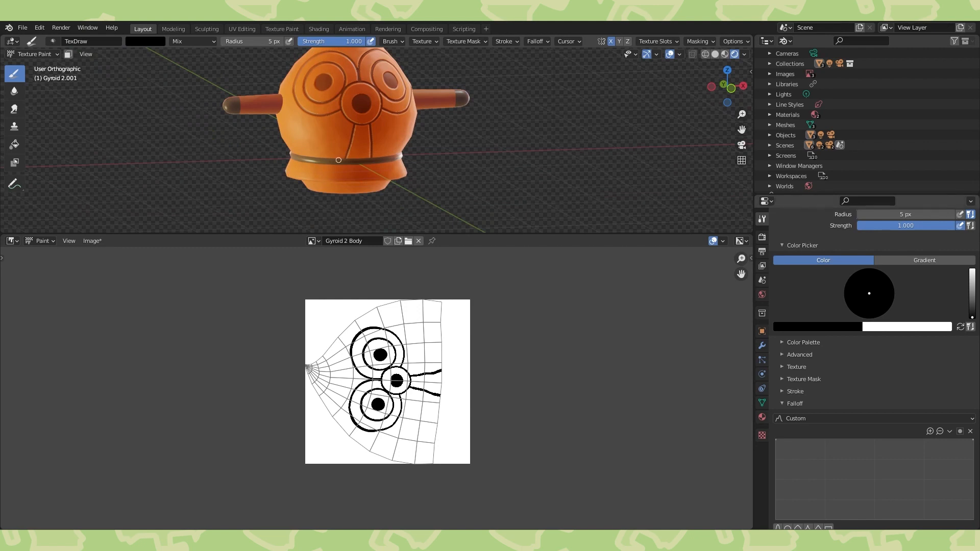
Leave Texture Paint, create material Body.001, and add a Gradient Texture node.
{"action": "left_click", "coordinate": [33, 54]}
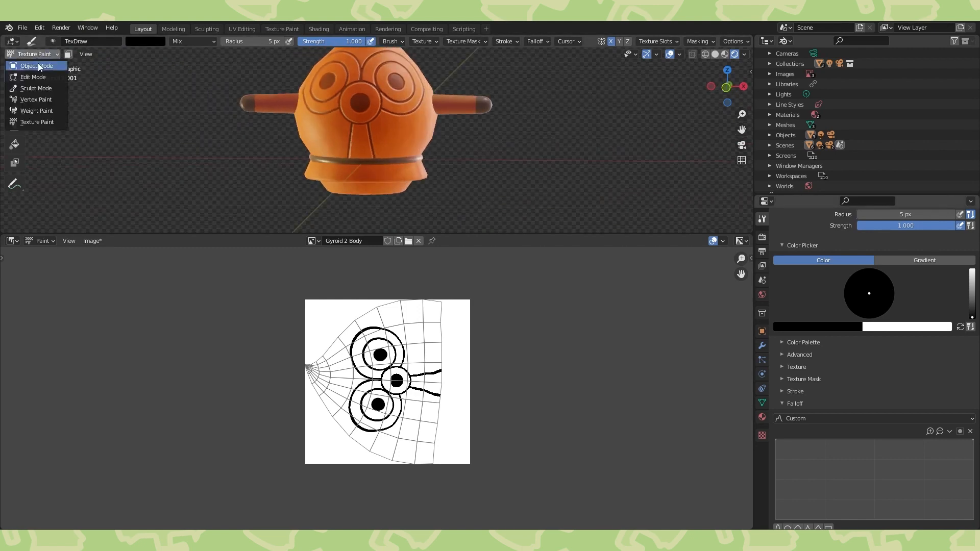
{"action": "left_click", "coordinate": [33, 77]}
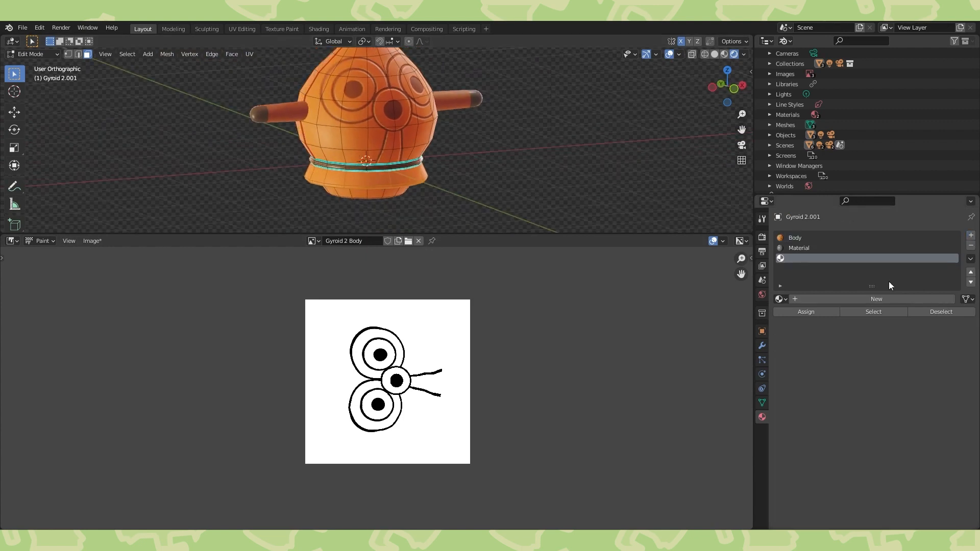
{"action": "left_click", "coordinate": [813, 258]}
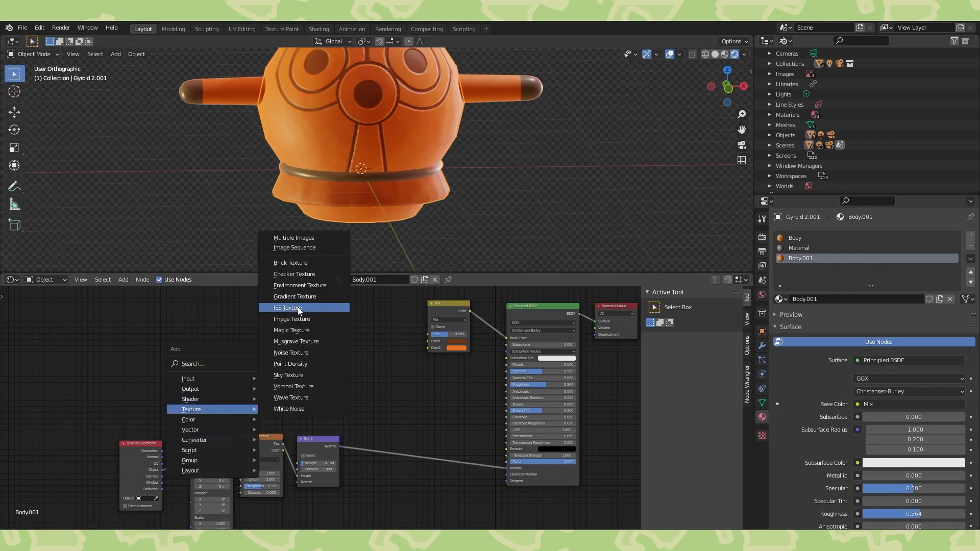
{"action": "left_click", "coordinate": [294, 296]}
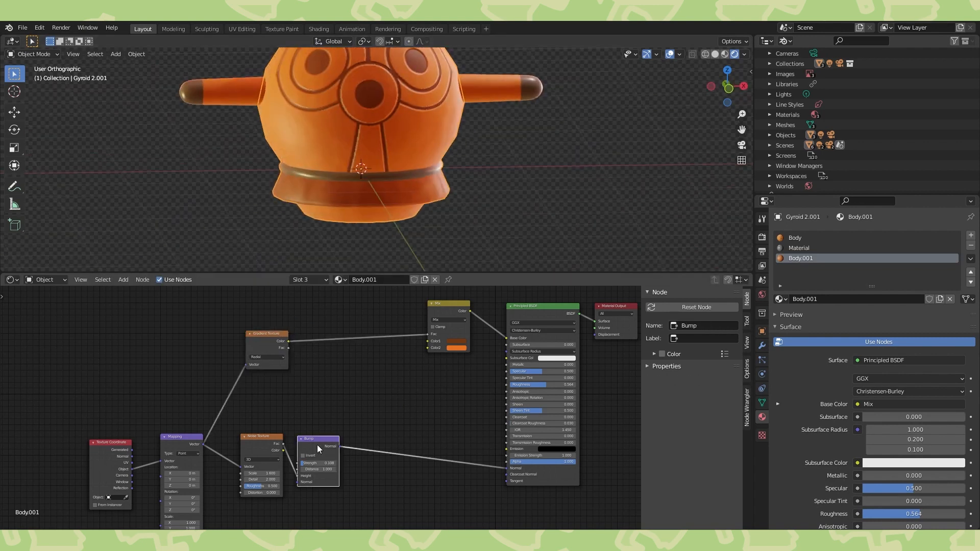
Link the radial Gradient Texture Color into the colour Mix Fac.
{"action": "left_click_drag", "start_coordinate": [319, 439], "coordinate": [382, 400]}
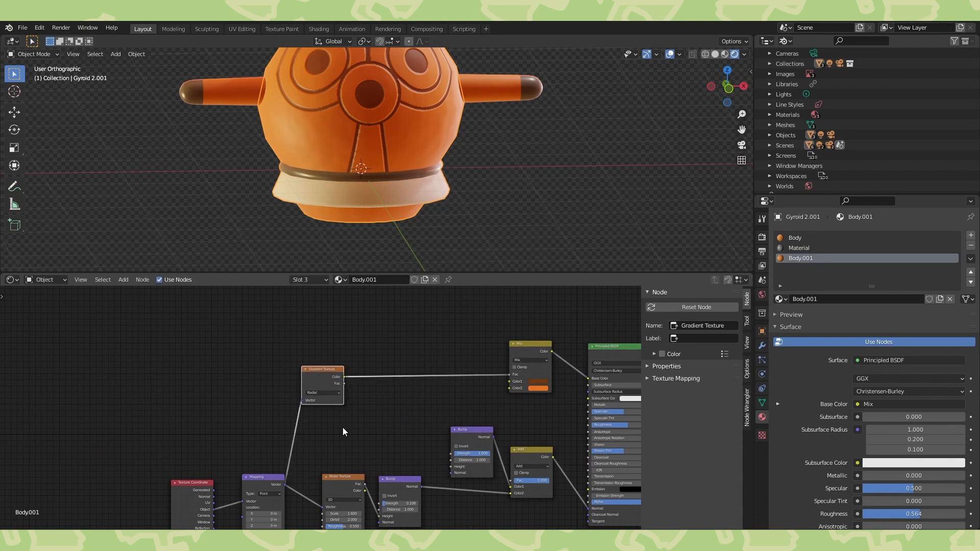
Add a Wave Texture and Constant ColorRamp, then adjust the wave band scale.
{"action": "left_click", "coordinate": [332, 416]}
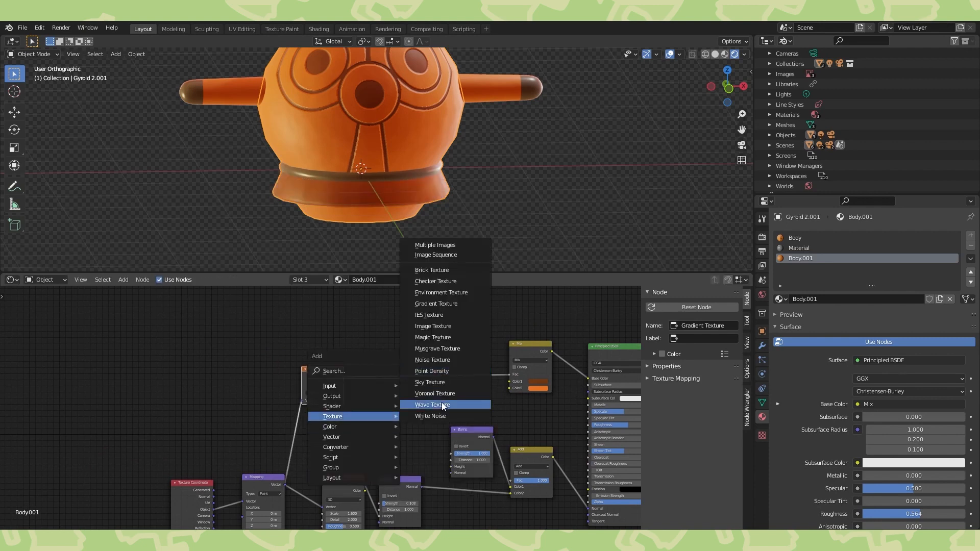
{"action": "left_click", "coordinate": [432, 405]}
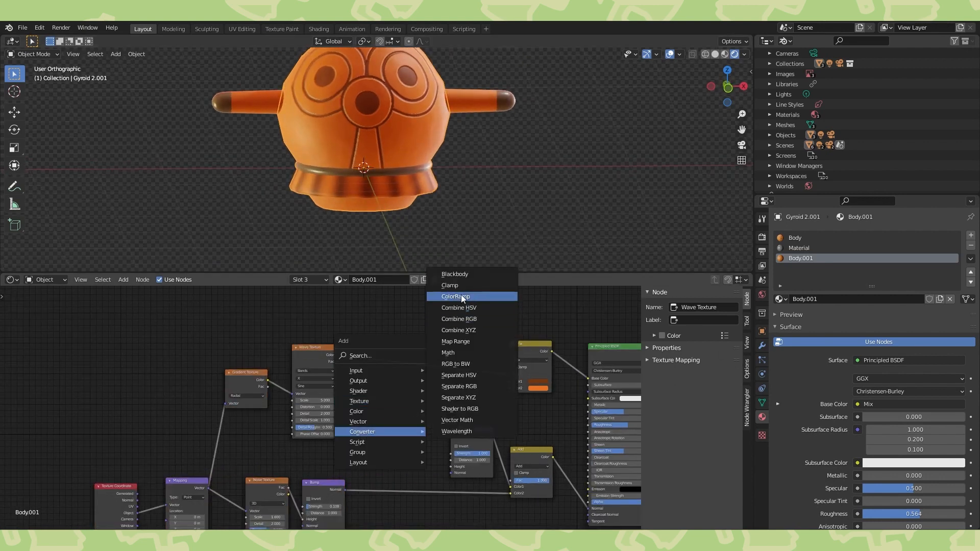
{"action": "left_click", "coordinate": [456, 296]}
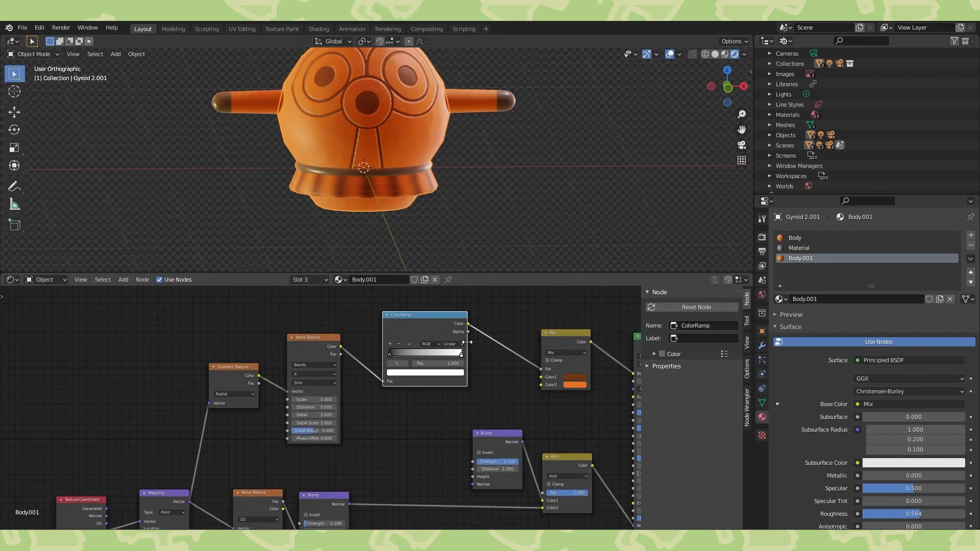
{"action": "left_click", "coordinate": [451, 343]}
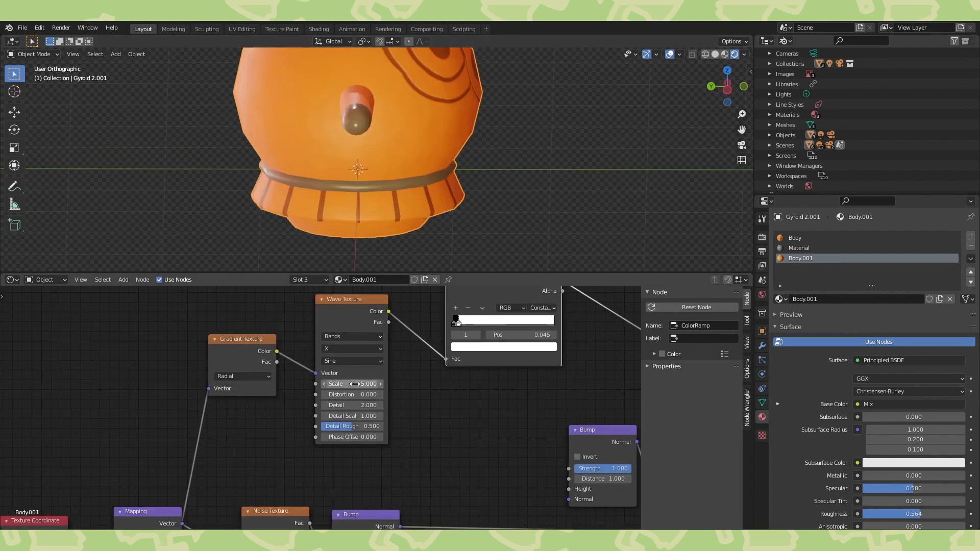
{"action": "left_click_drag", "start_coordinate": [354, 384], "coordinate": [376, 384]}
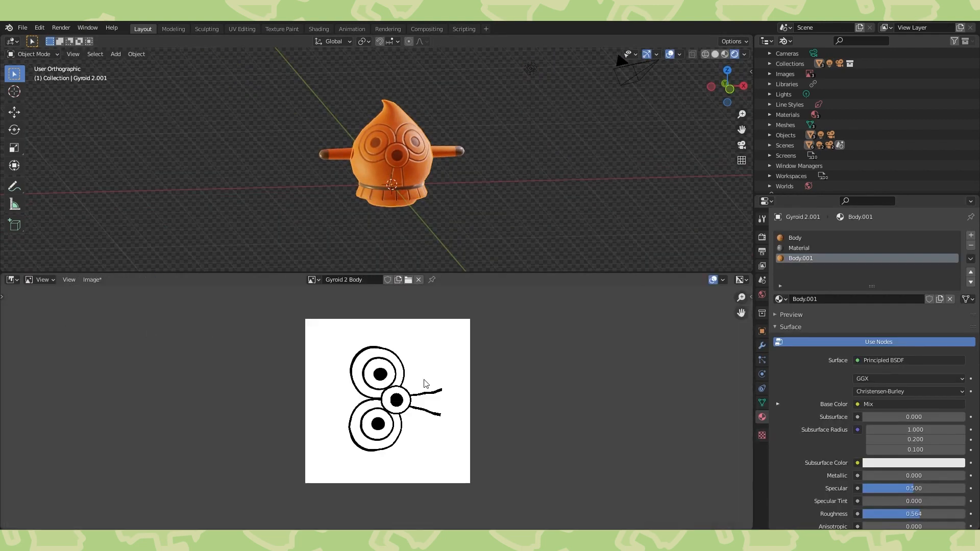
Open the Image menu to save a copy of the painted texture.
{"action": "left_click", "coordinate": [92, 279]}
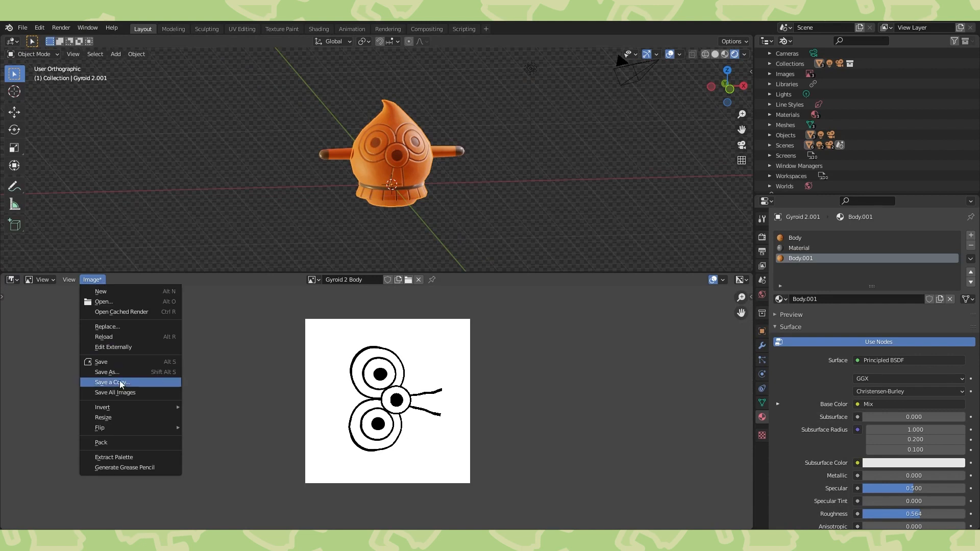